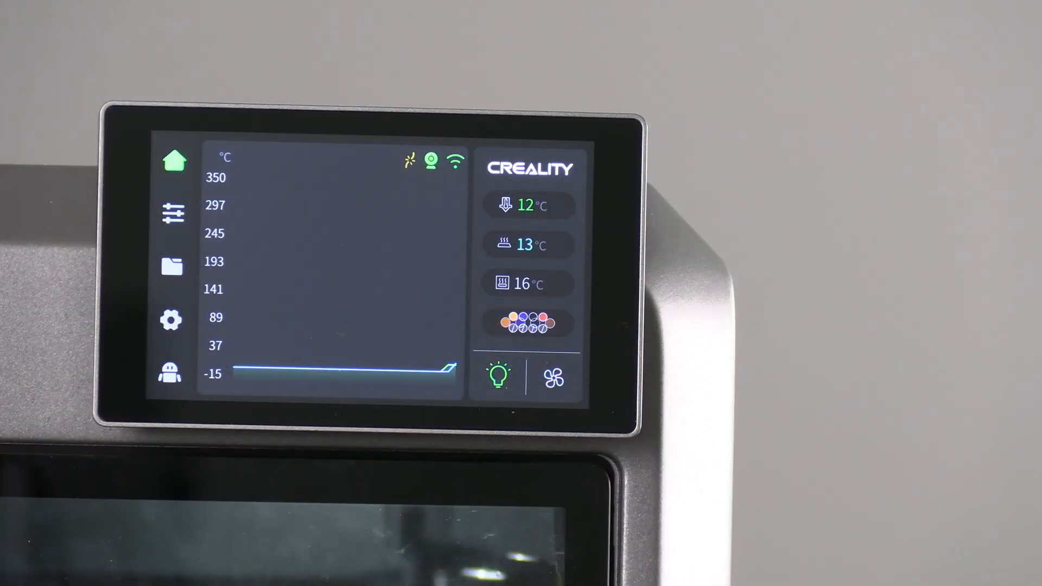
On the K2 Plus touchscreen, open the second CFS unit's unidentified filament slot for editing.
left_click(172, 213)
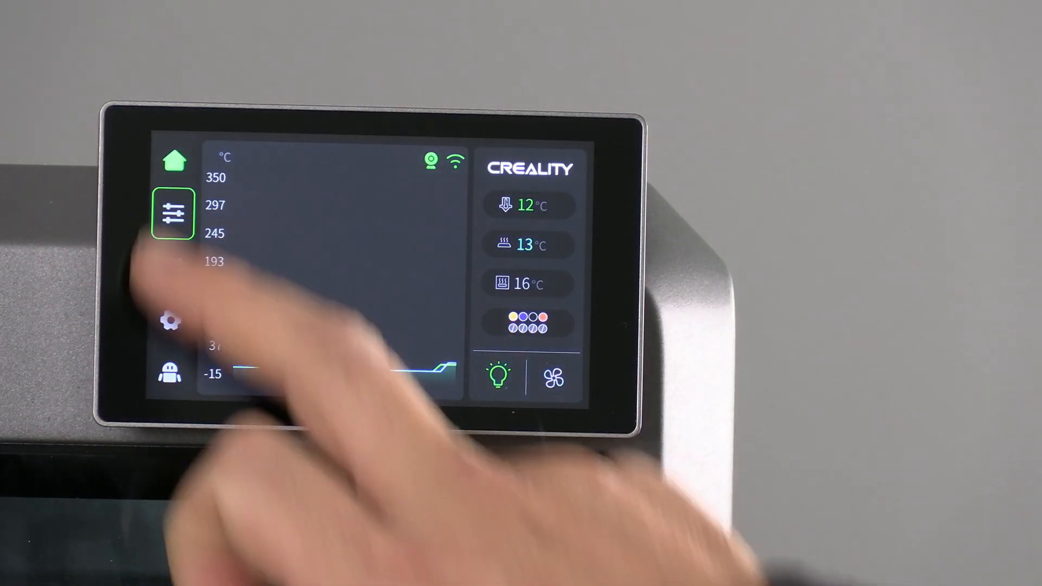
left_click(172, 213)
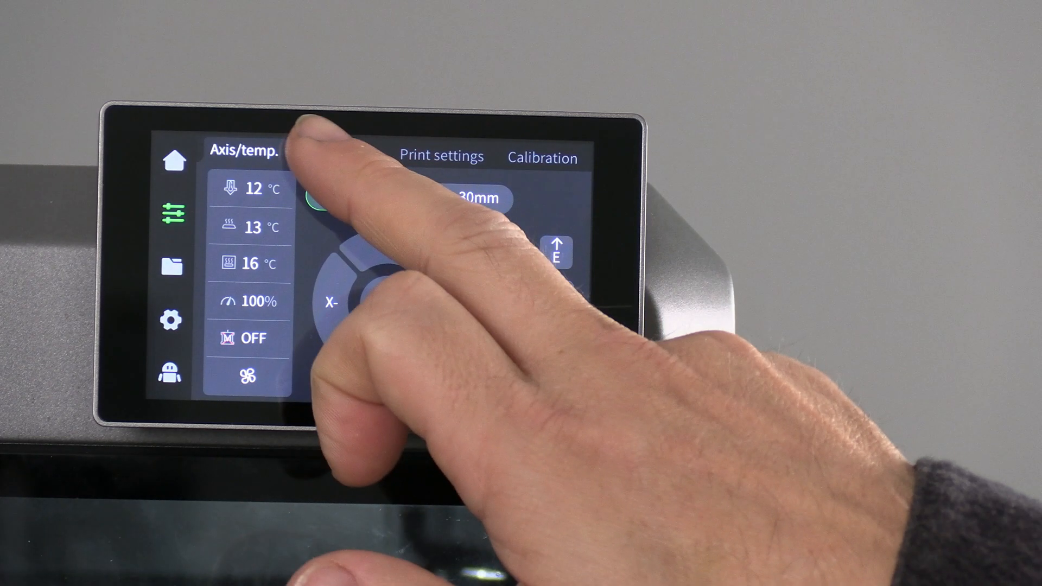
left_click(341, 153)
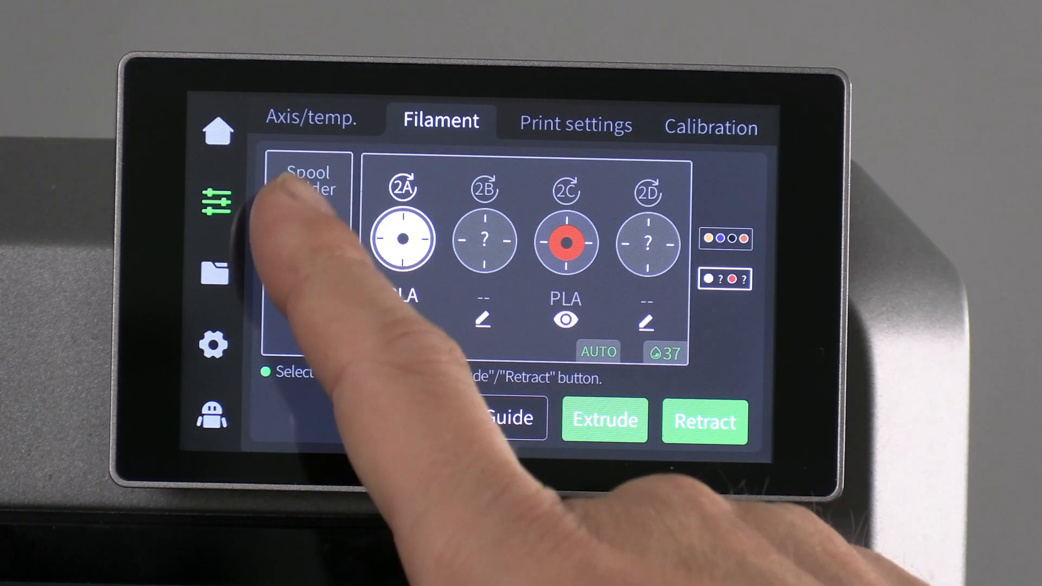
left_click(307, 236)
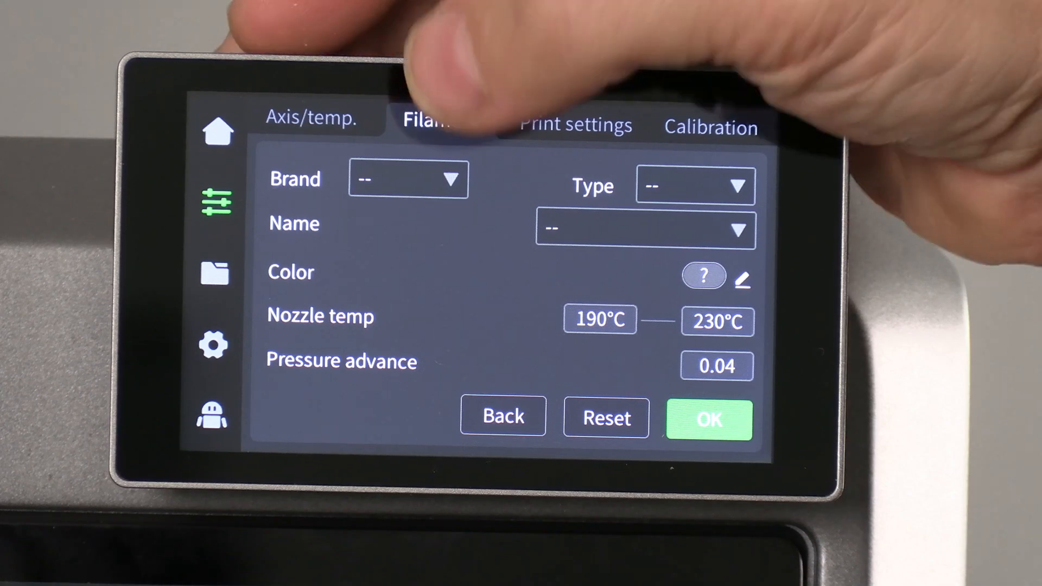
Define slots 2B and 2D as Generic PLA, coloured green and yellow.
left_click(408, 179)
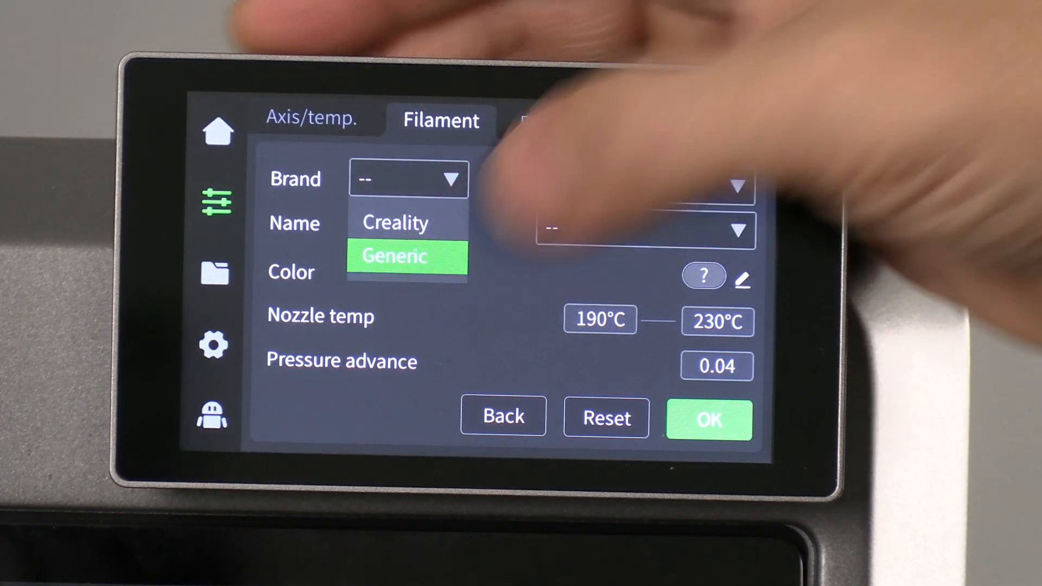
left_click(394, 257)
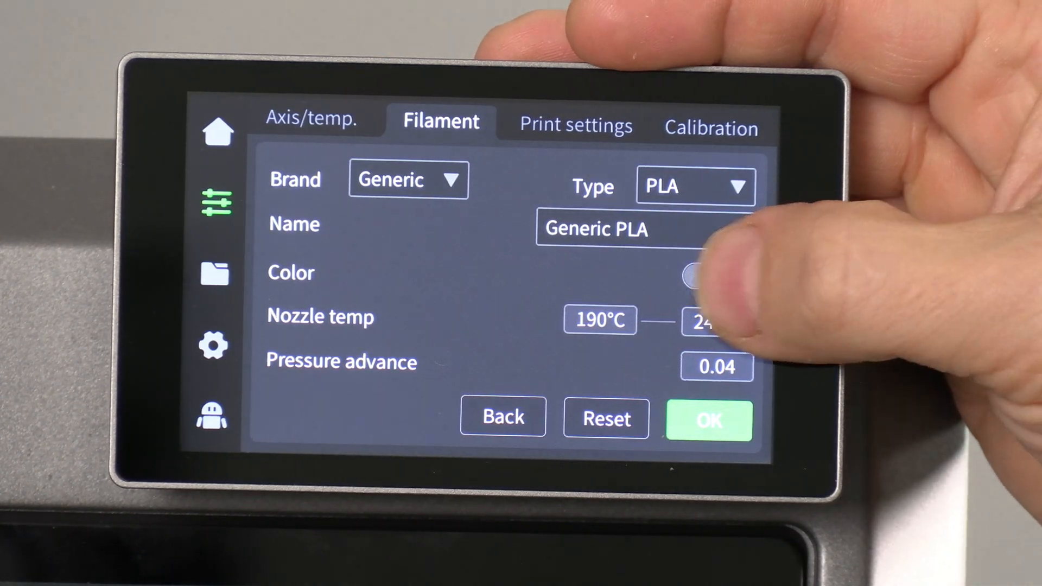
left_click(691, 276)
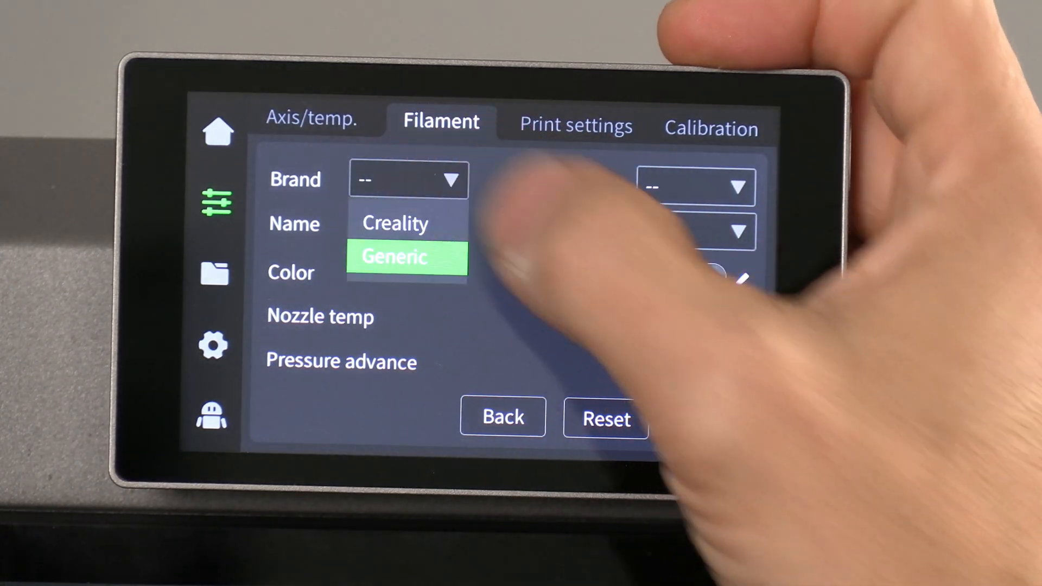
left_click(393, 257)
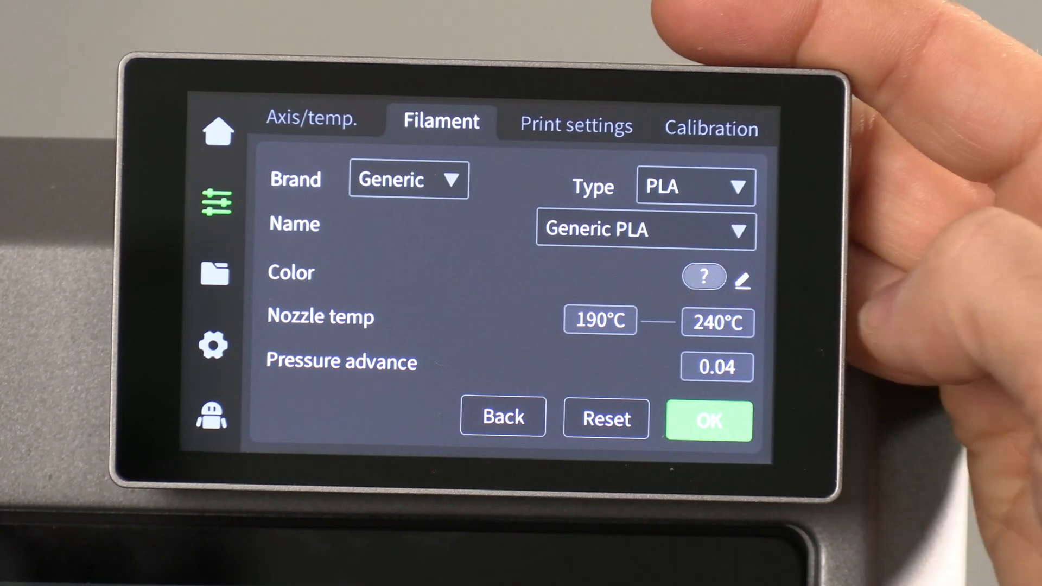
left_click(704, 277)
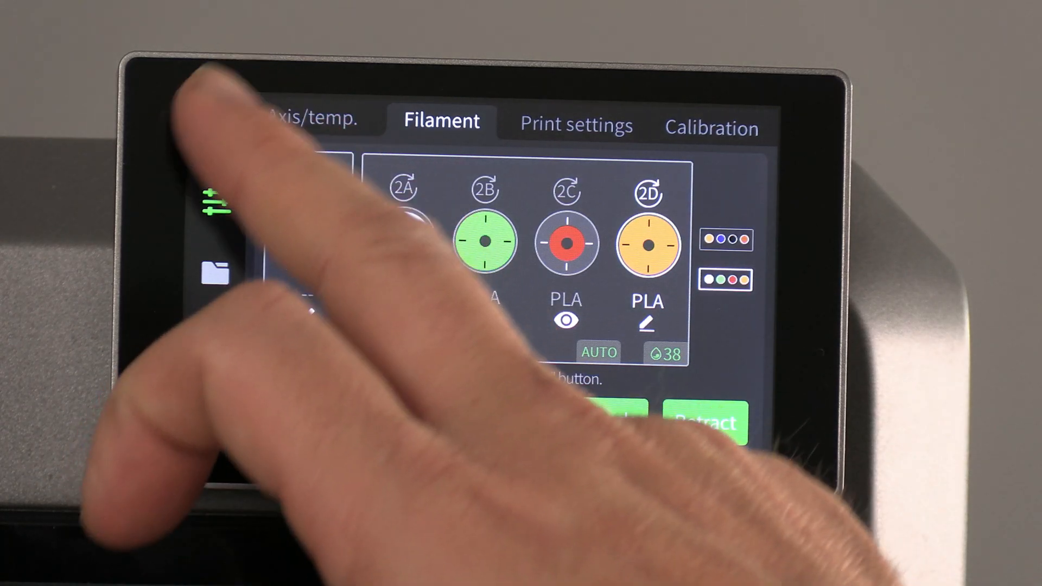
left_click(216, 133)
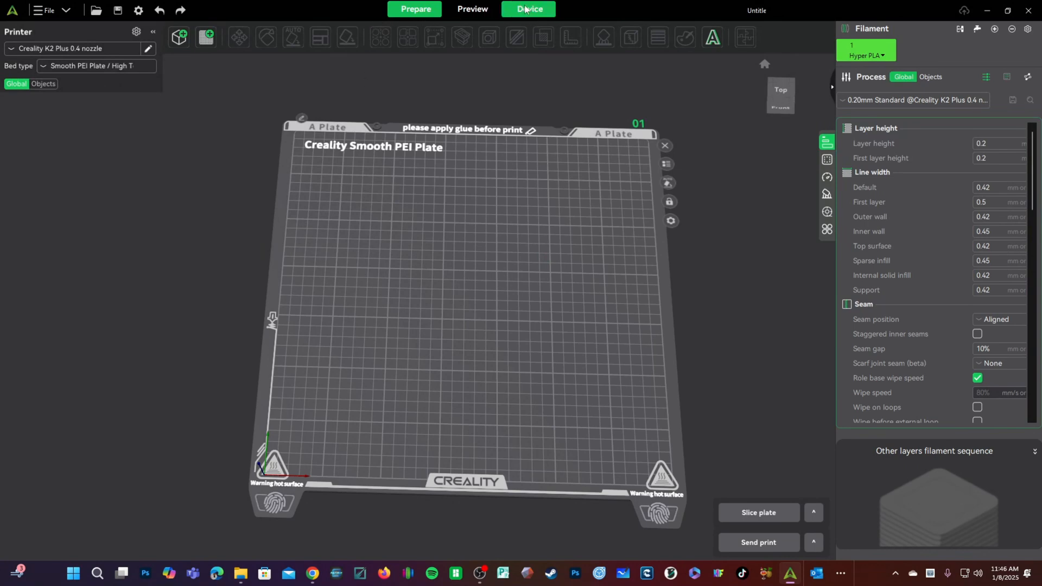
Scan the network and add the K2 Plus at 192.168.86.52 as a device.
left_click(529, 9)
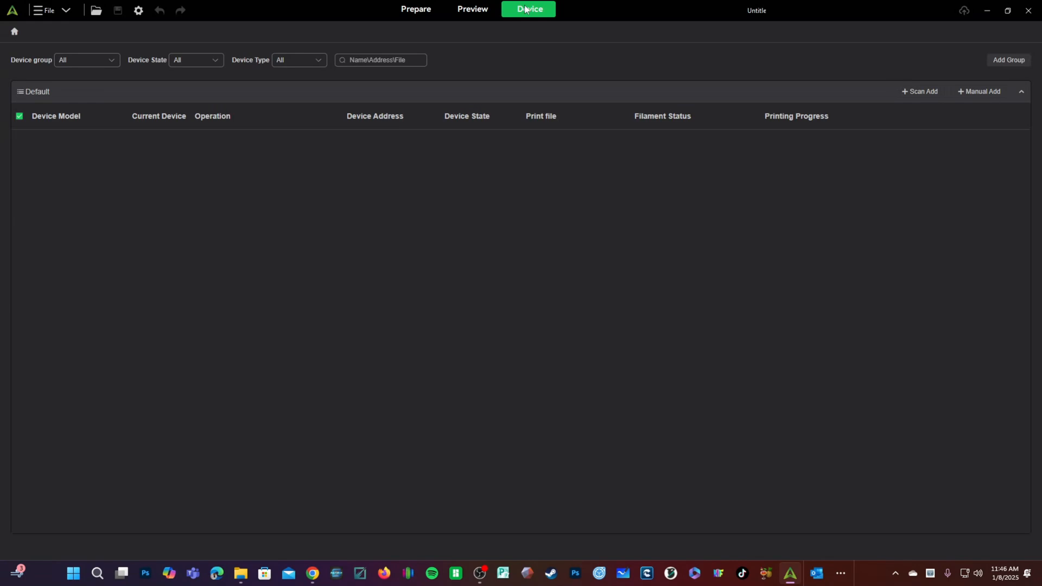
mouse_move(549, 414)
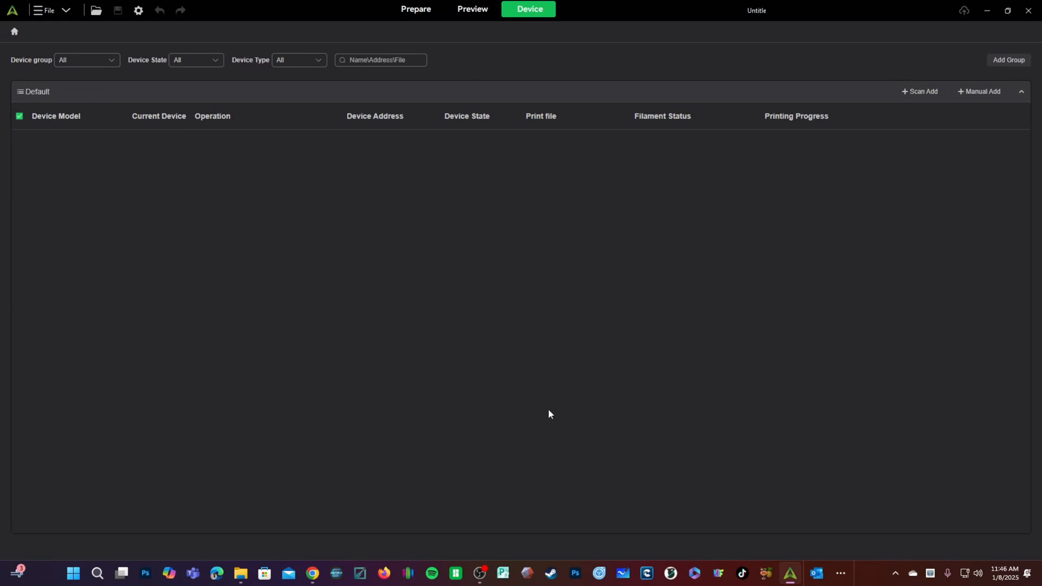
mouse_move(577, 338)
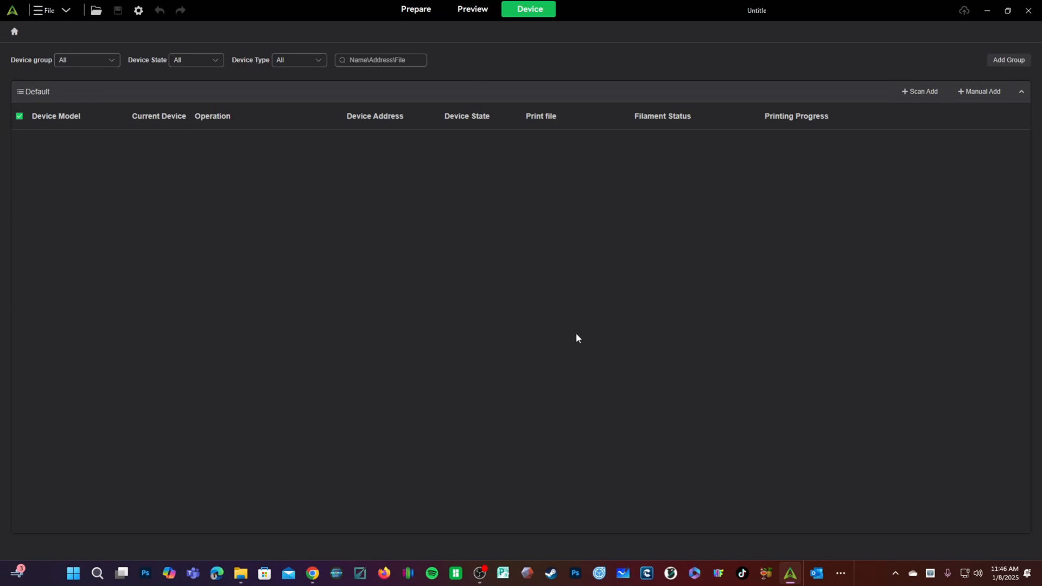
mouse_move(921, 164)
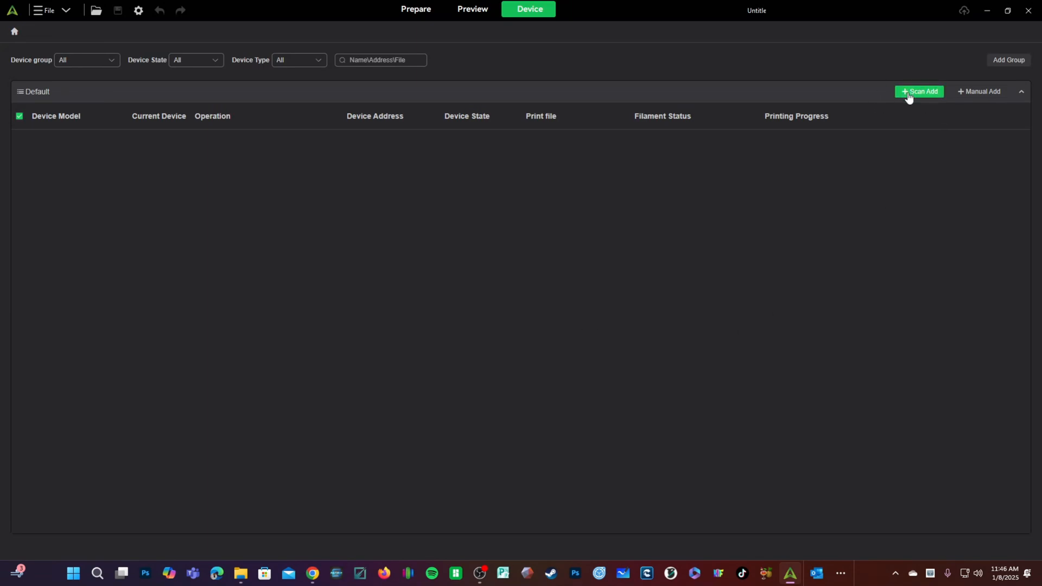
left_click(920, 91)
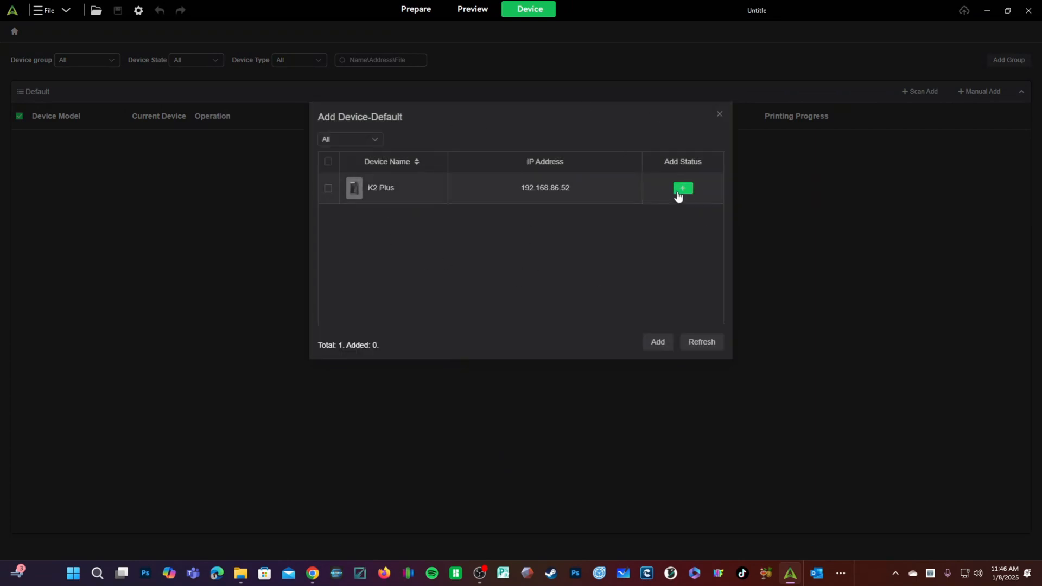
left_click(682, 188)
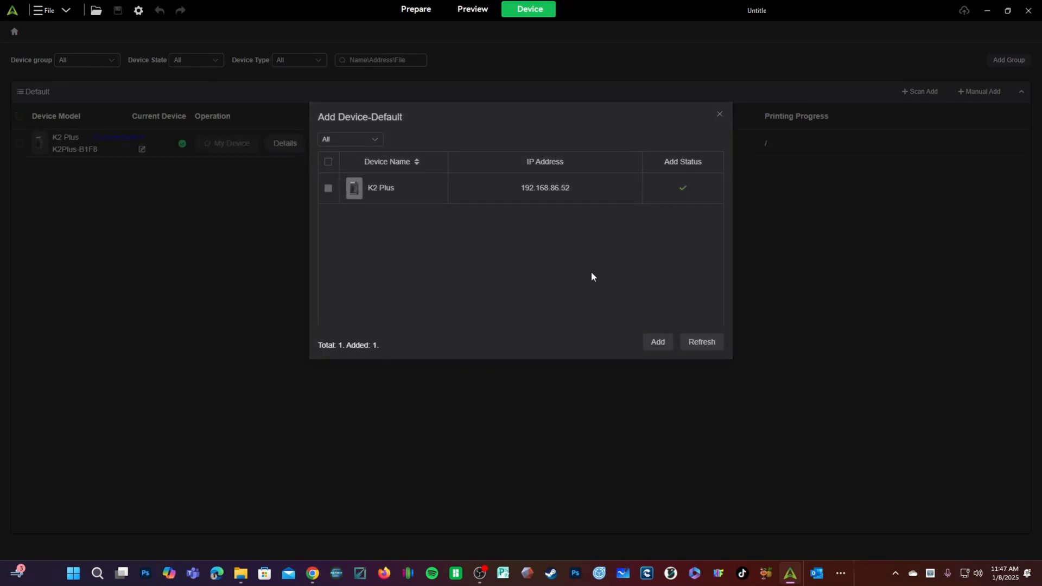
left_click(719, 114)
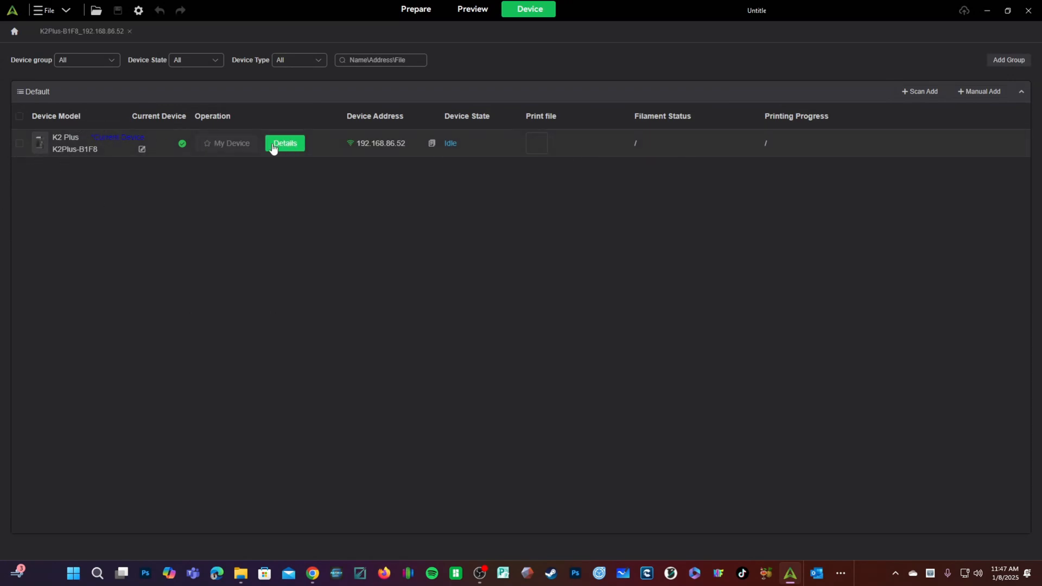
Open the K2 Plus dashboard, review camera and files, then view CFS unit 2's slots.
left_click(284, 143)
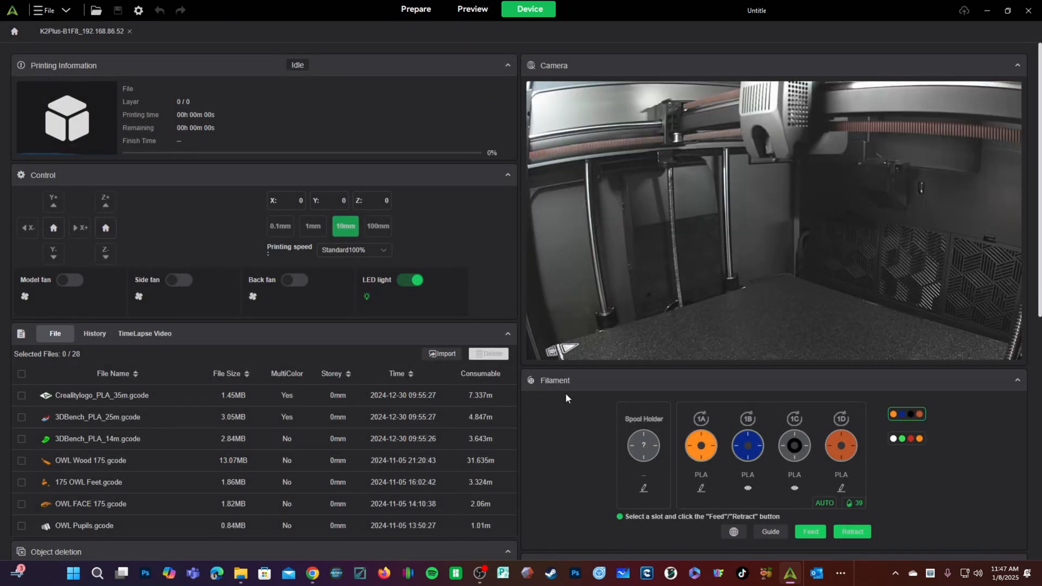
scroll("down", 3)
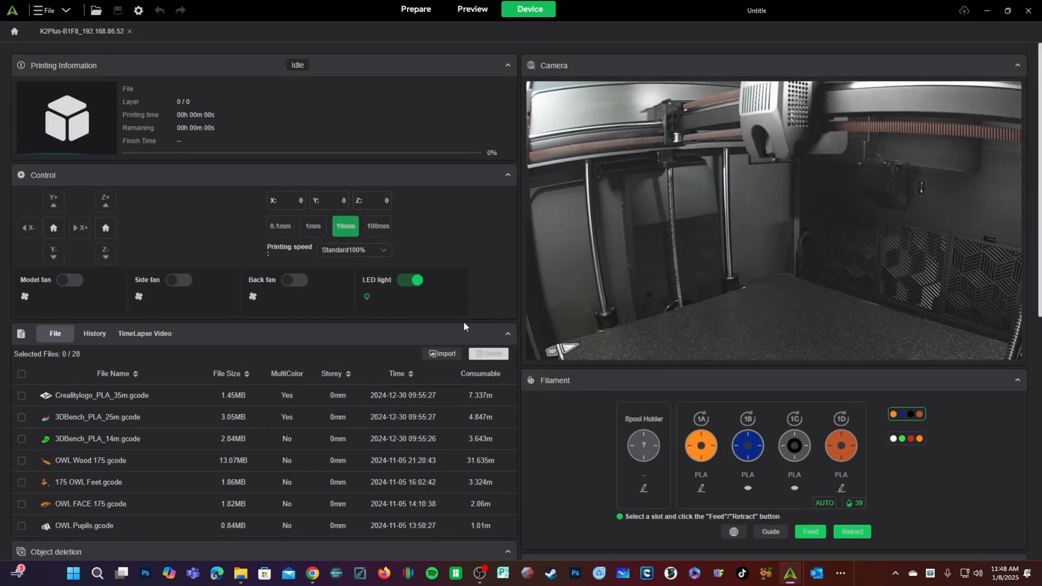
mouse_move(767, 382)
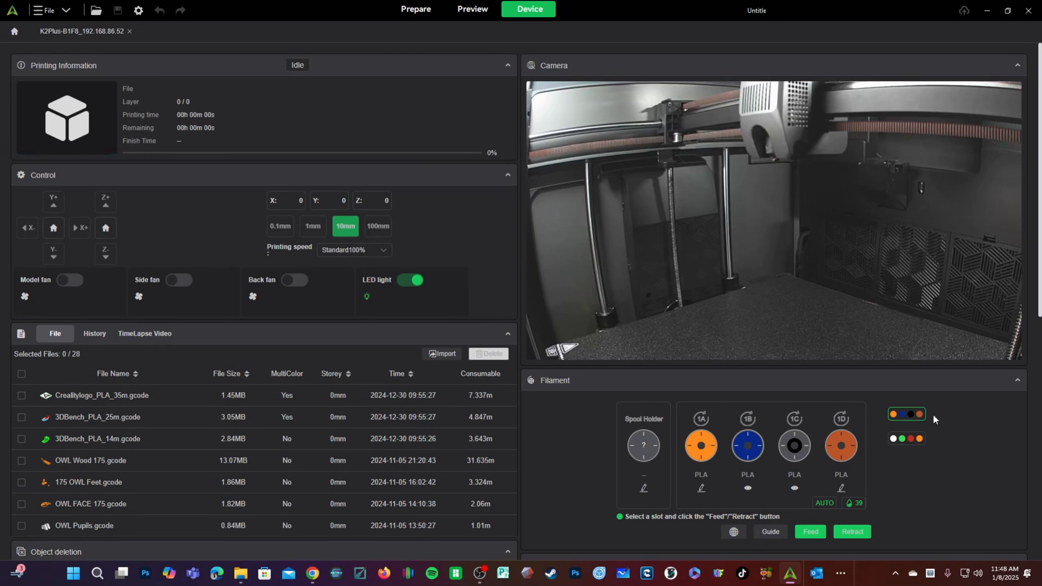
mouse_move(920, 418)
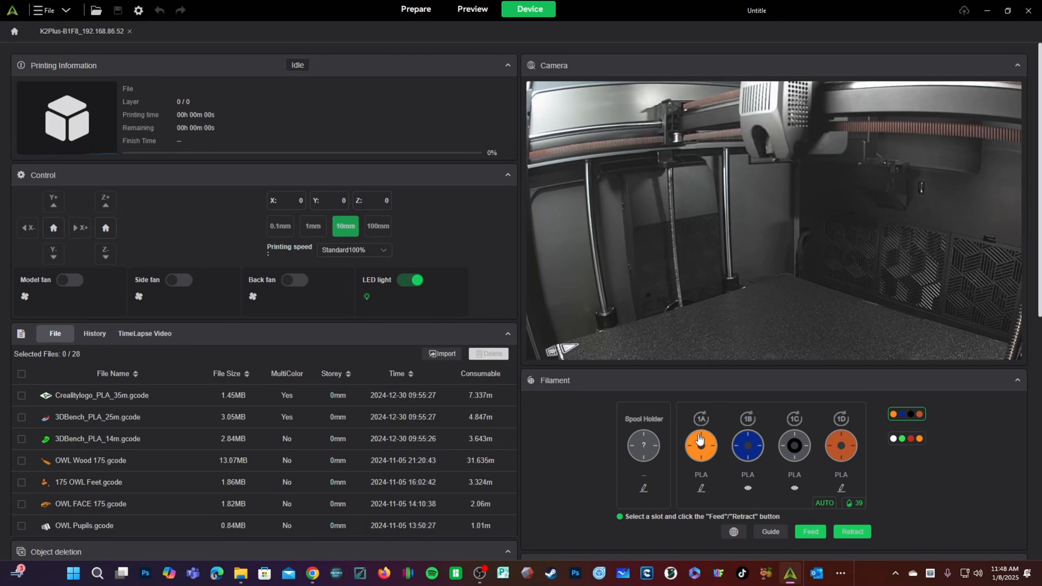
mouse_move(852, 429)
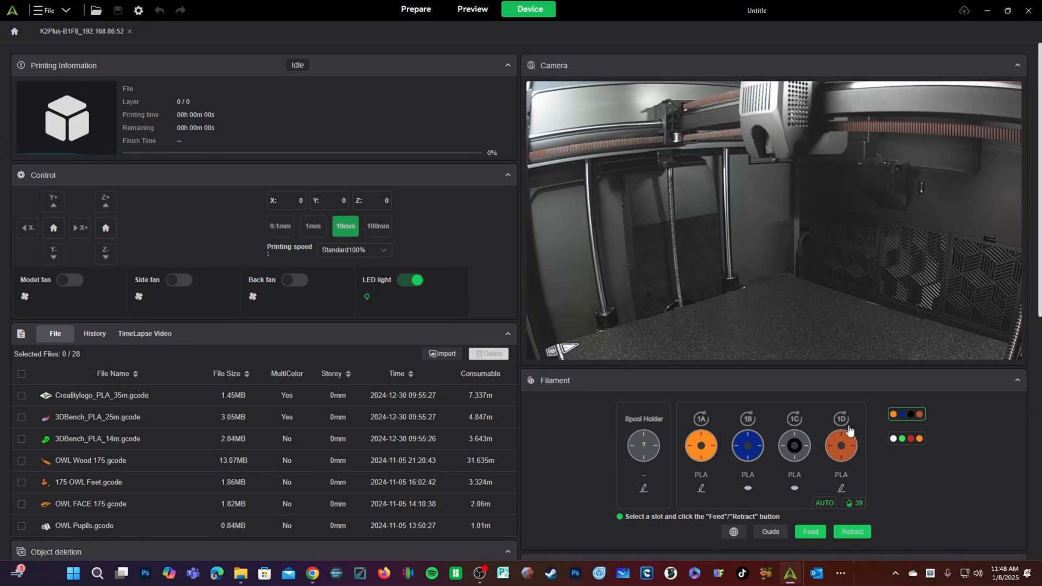
mouse_move(905, 448)
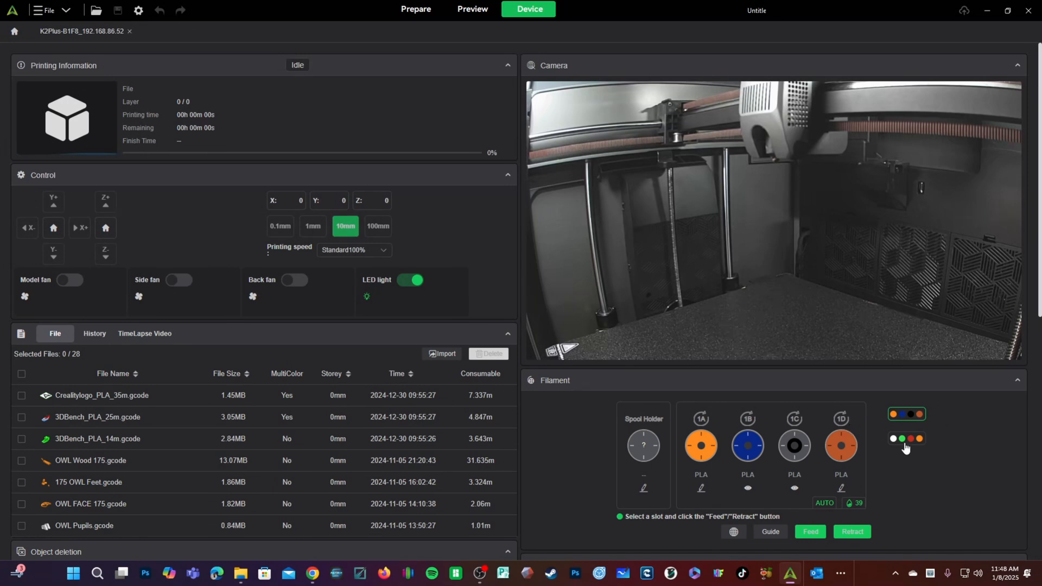
left_click(906, 438)
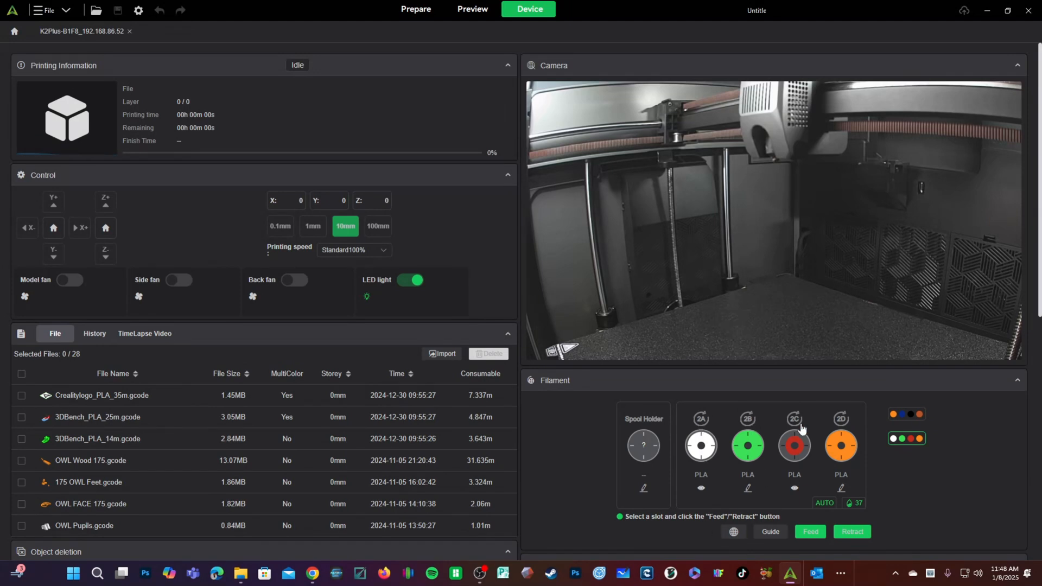
mouse_move(851, 430)
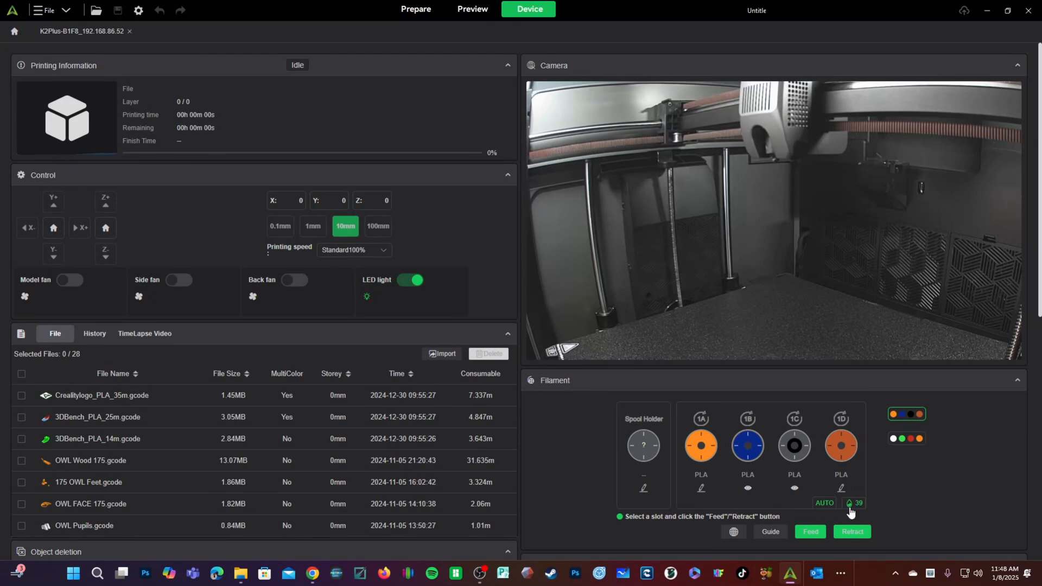
mouse_move(883, 419)
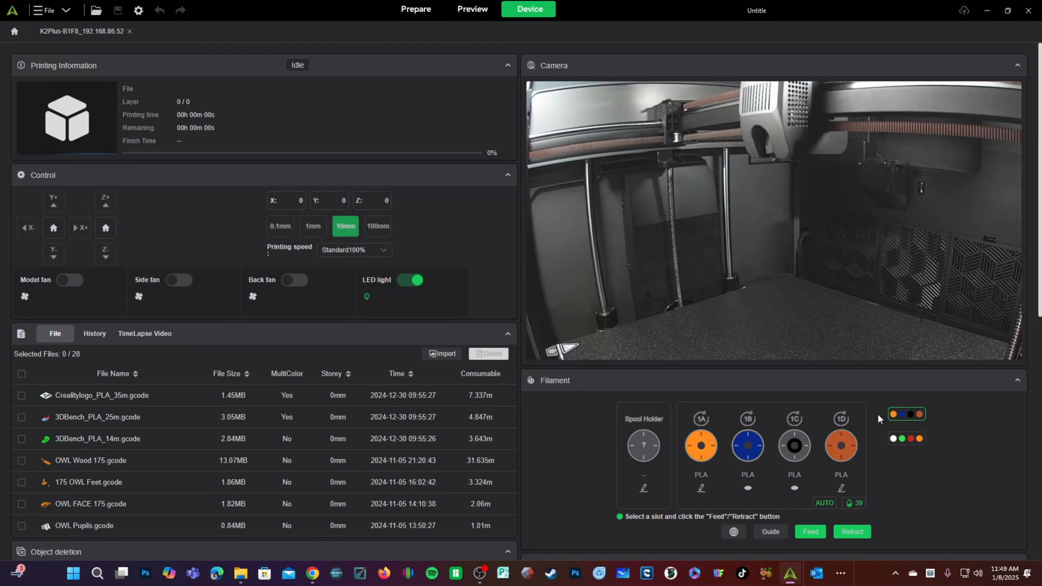
mouse_move(808, 565)
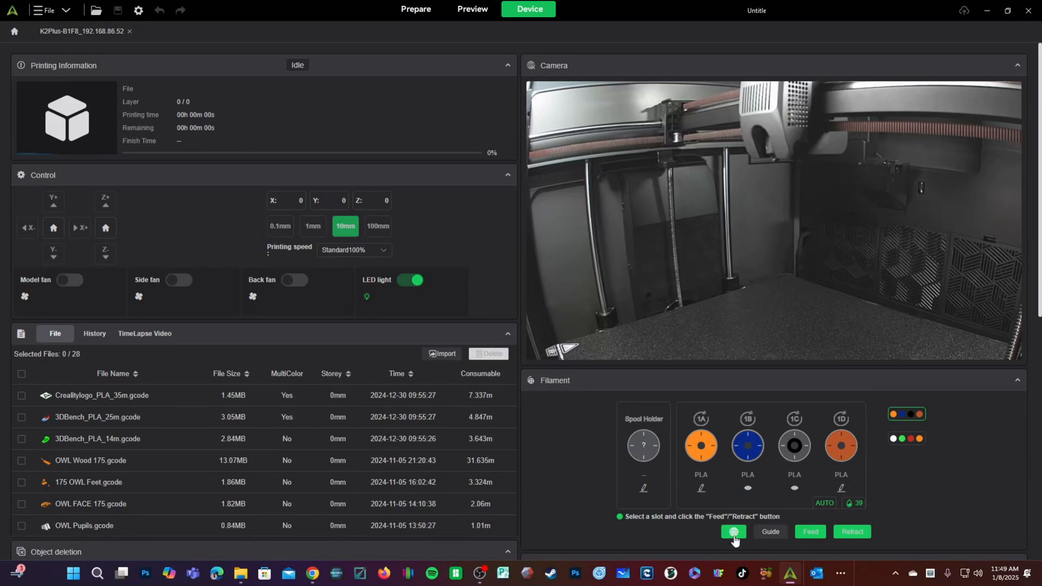
Turn on detection on insertion, keep detection at startup off, and toggle automatic feeding.
left_click(733, 531)
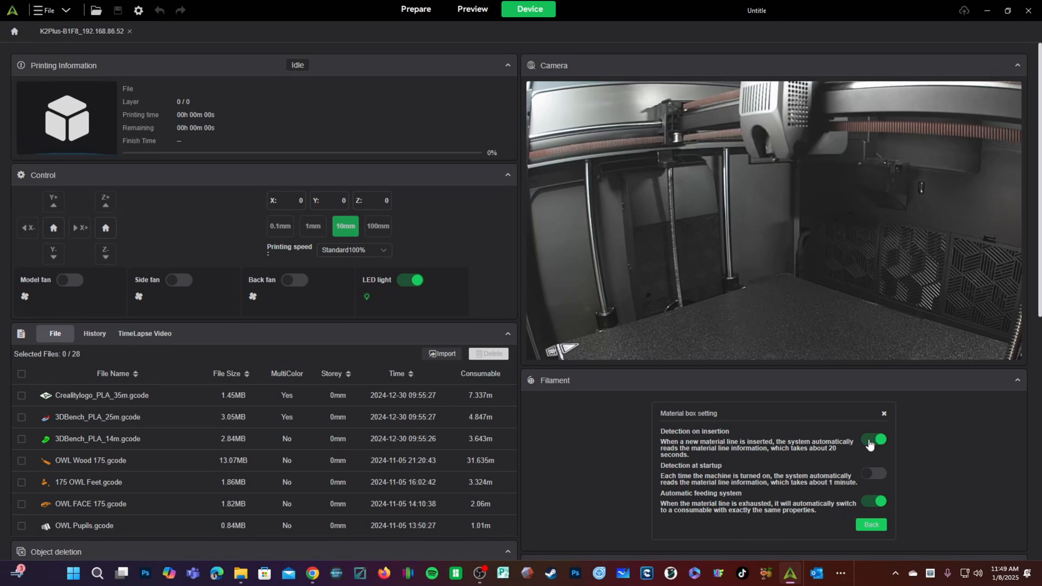
left_click(874, 439)
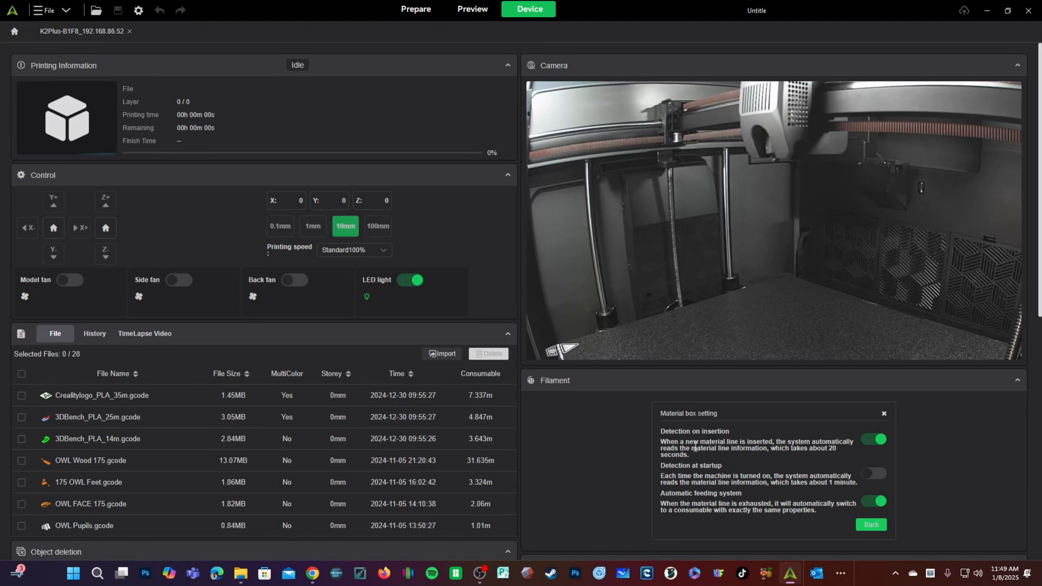
mouse_move(897, 477)
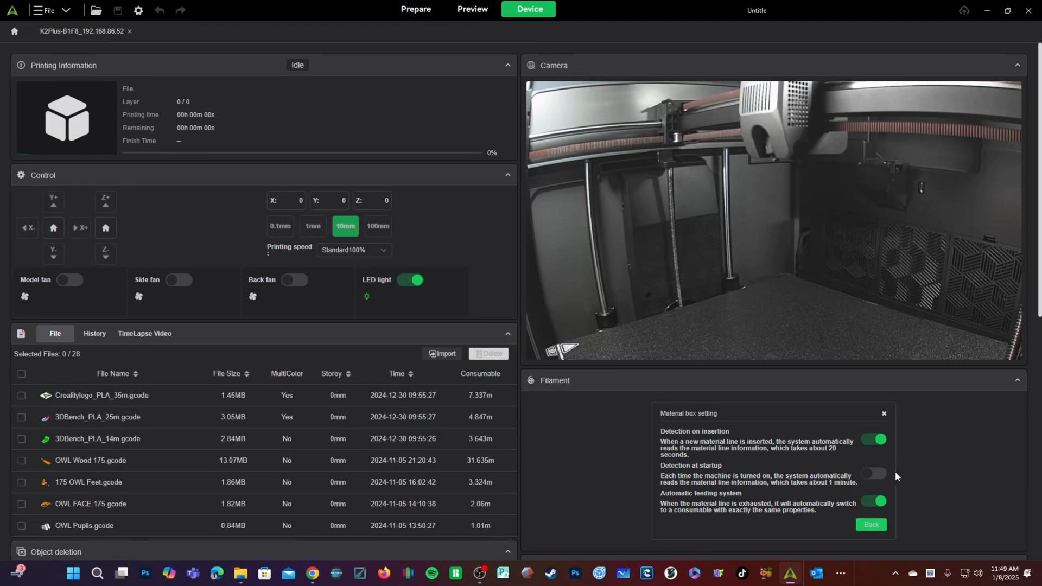
left_click(873, 474)
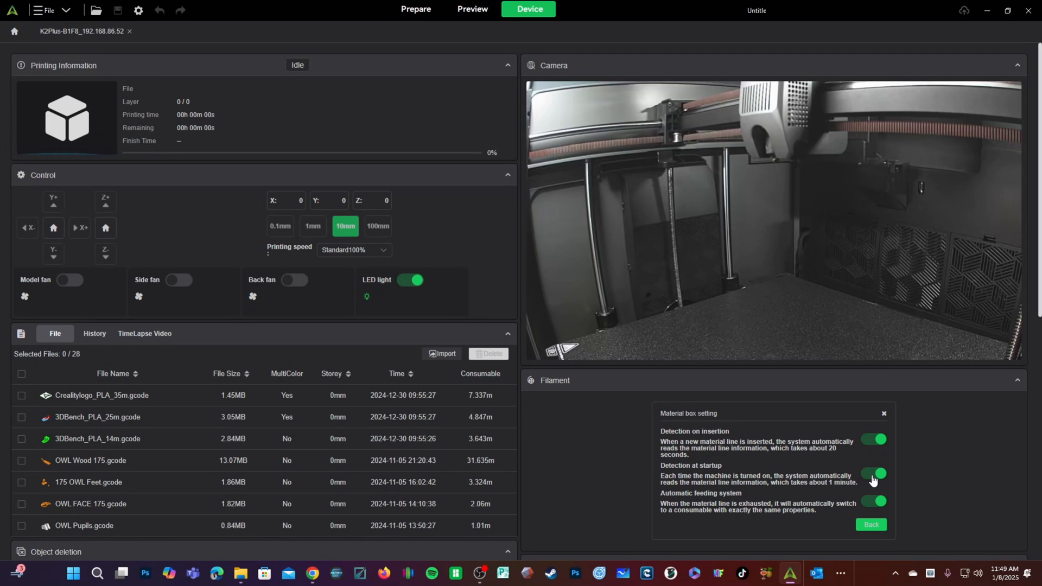
left_click(874, 474)
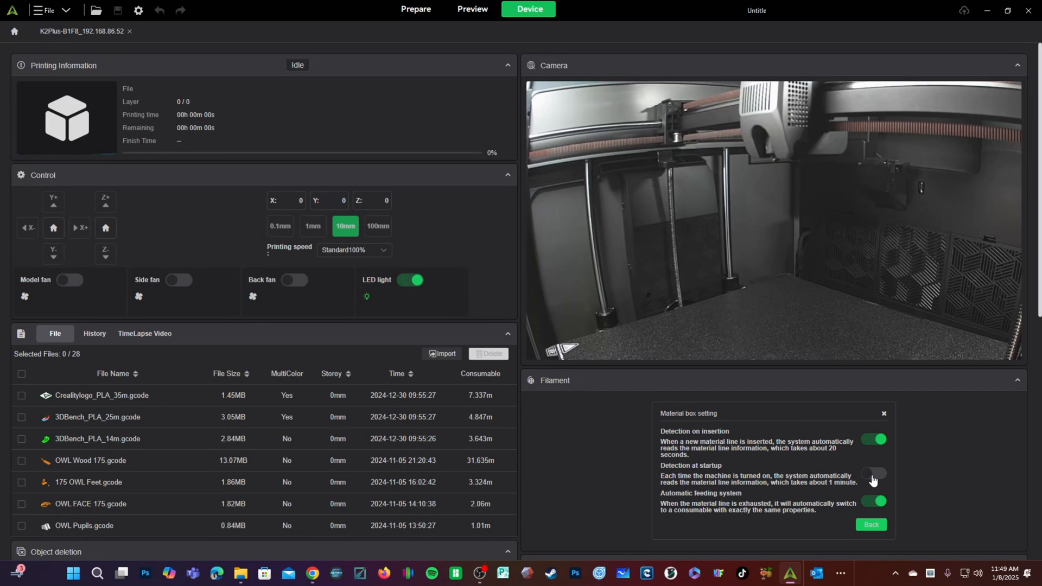
left_click(874, 474)
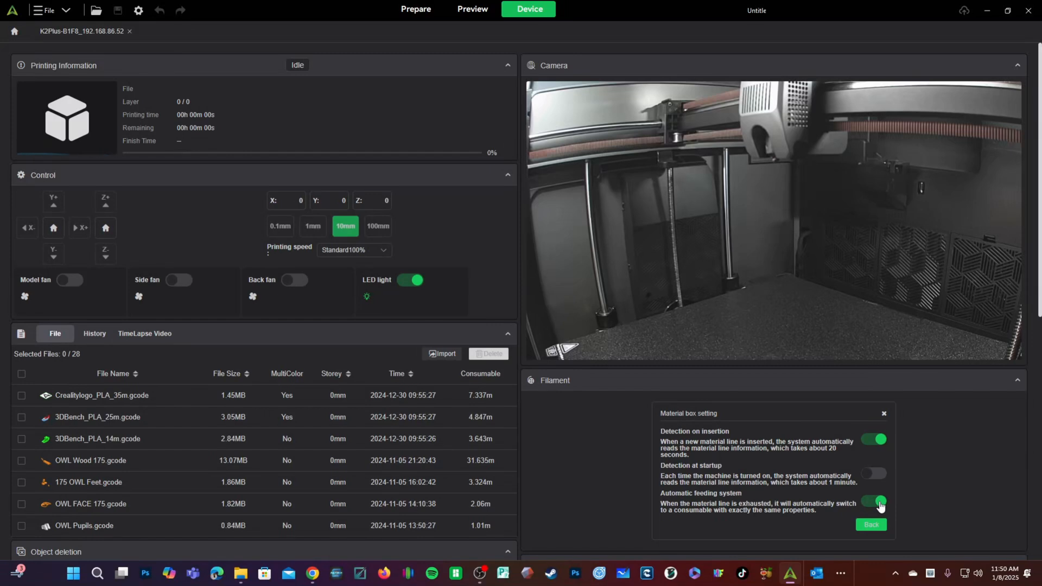
left_click(870, 525)
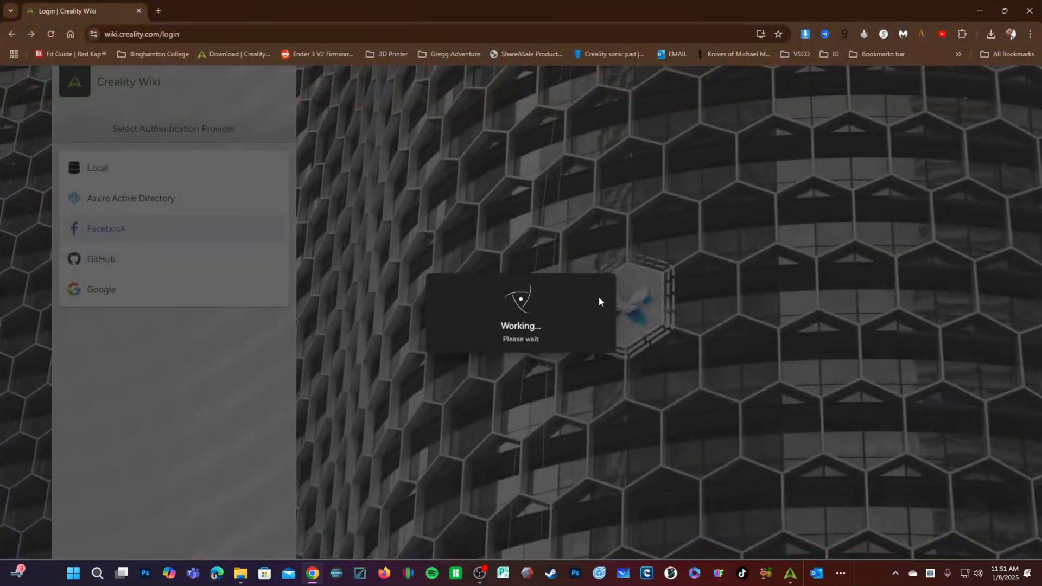
mouse_move(97, 92)
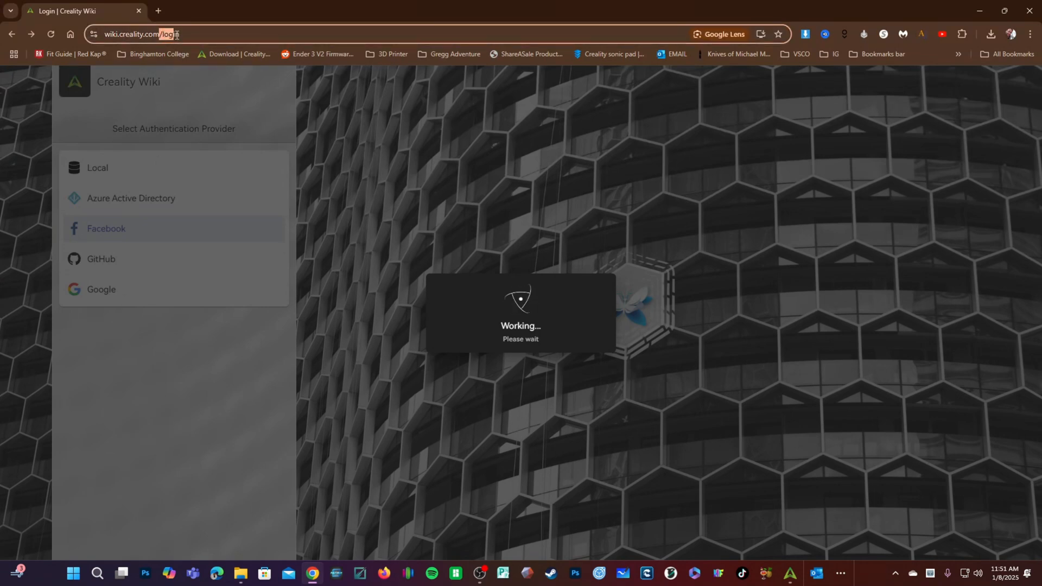
Edit the Creality Wiki address to drop /login and load the home page.
left_click(199, 34)
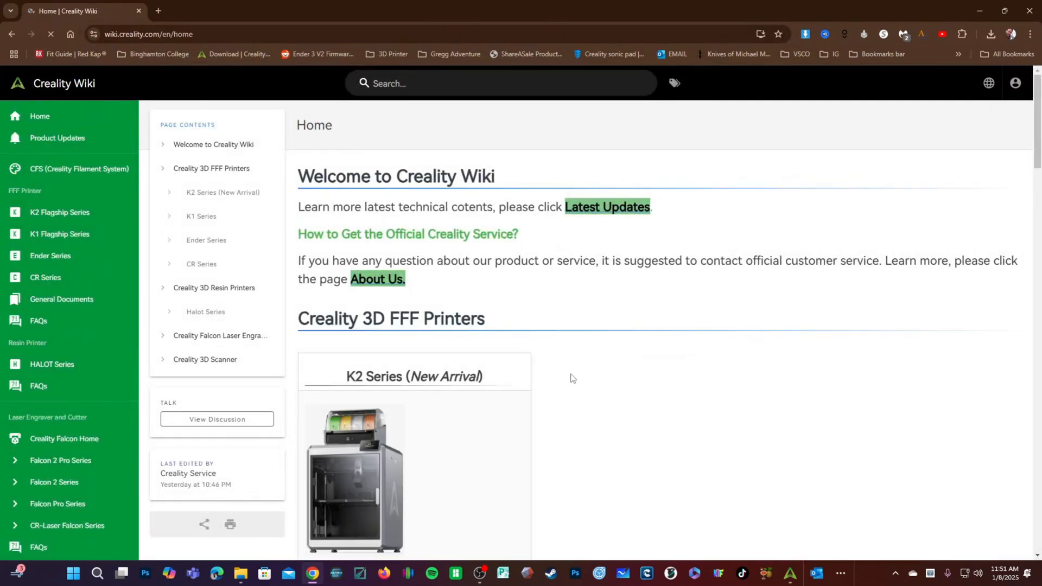
mouse_move(12, 35)
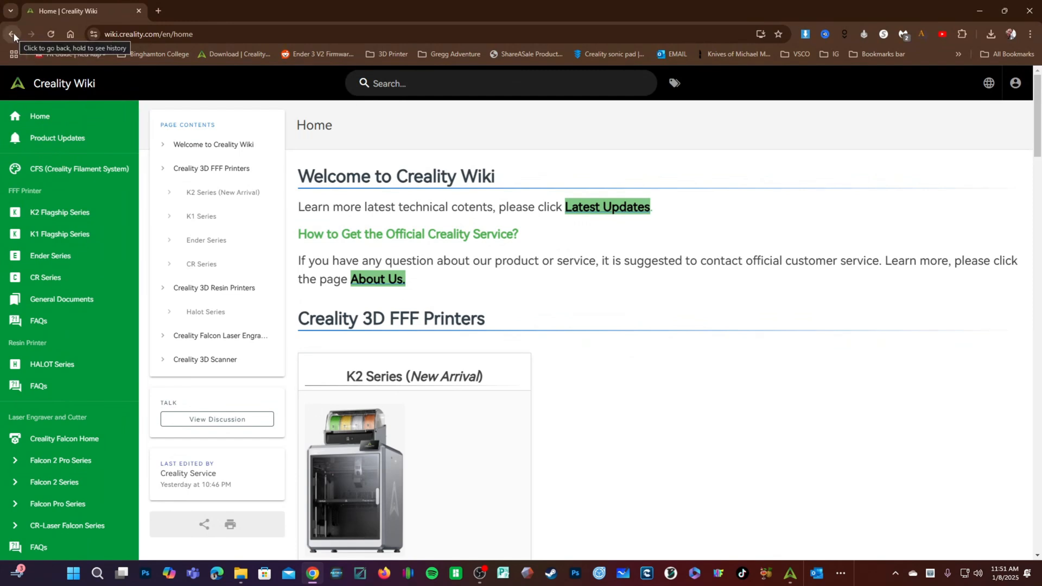
mouse_move(785, 554)
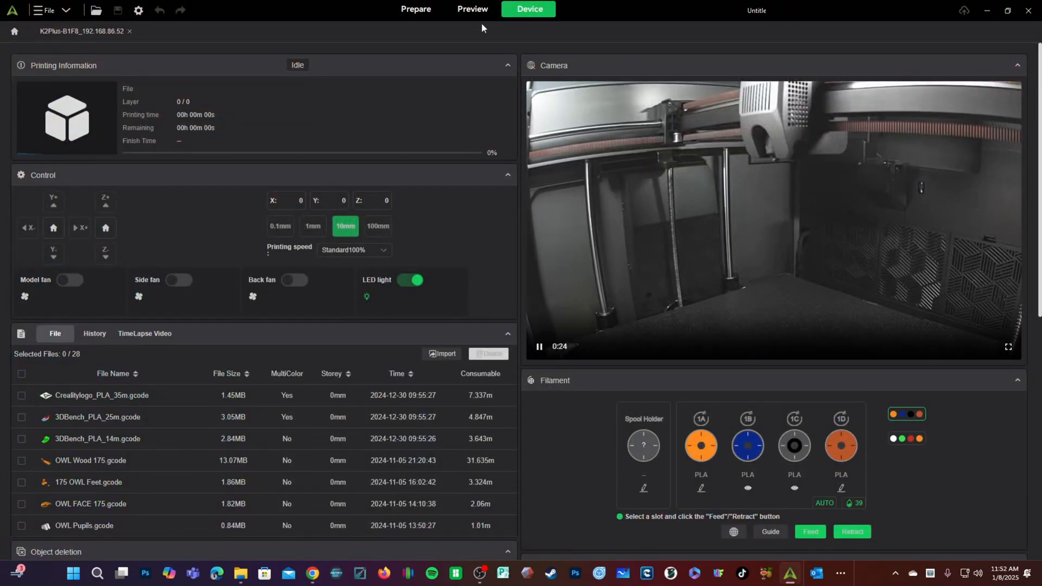
Back in Prepare, select the two-post test model and sync all eight CFS filaments.
left_click(415, 9)
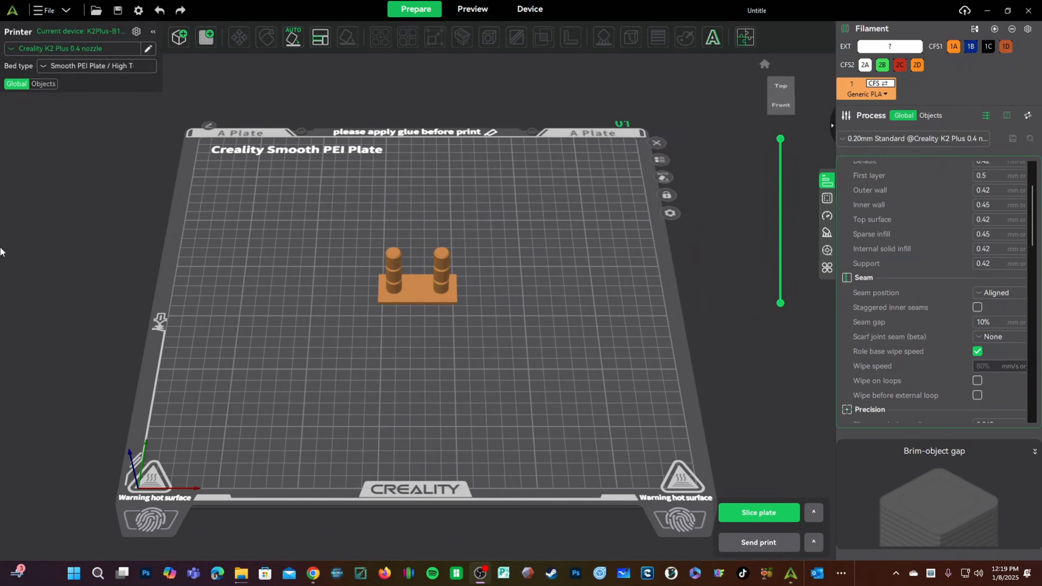
mouse_move(417, 303)
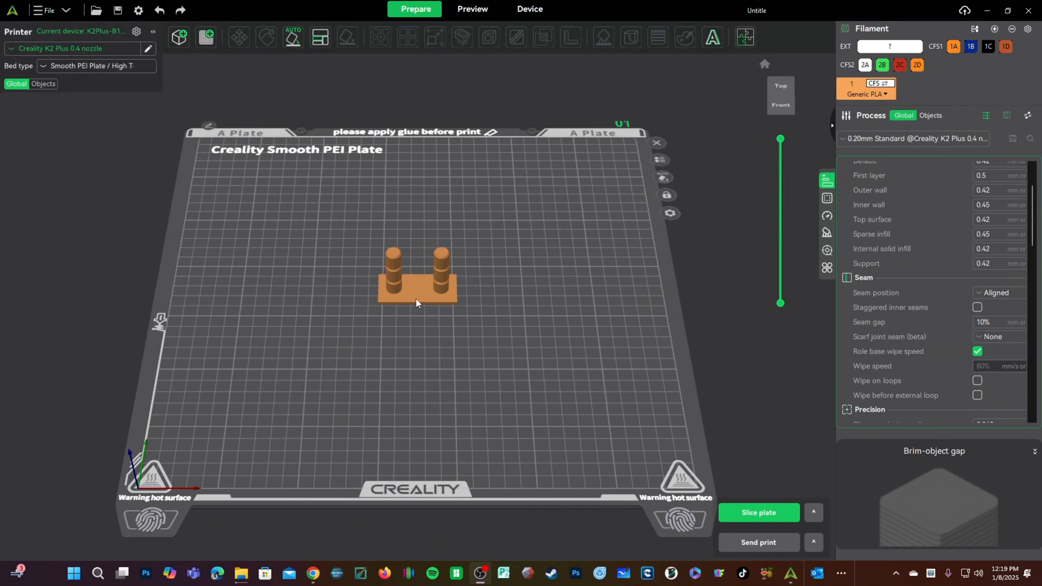
left_click(417, 279)
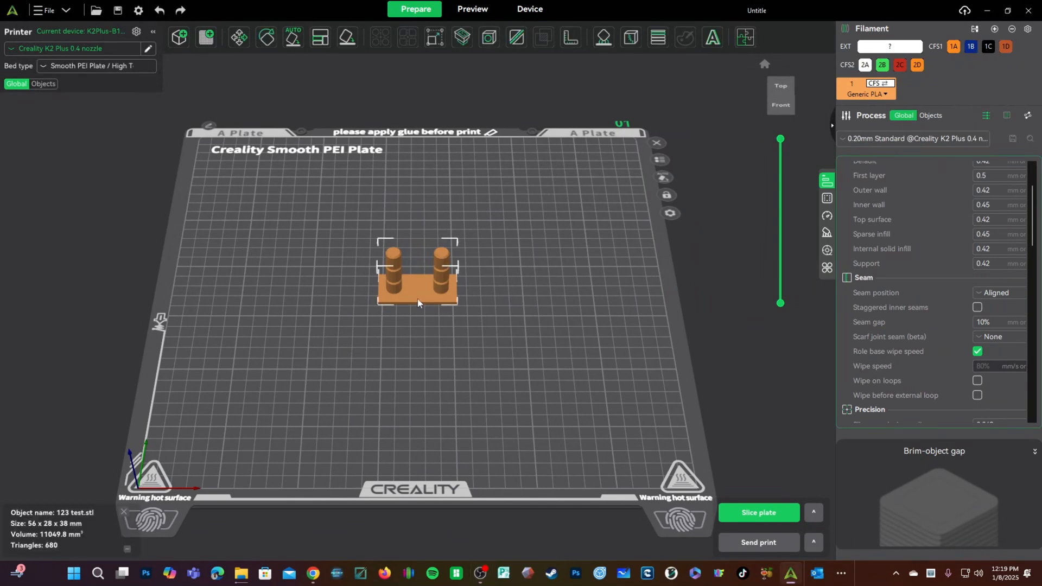
left_click(435, 38)
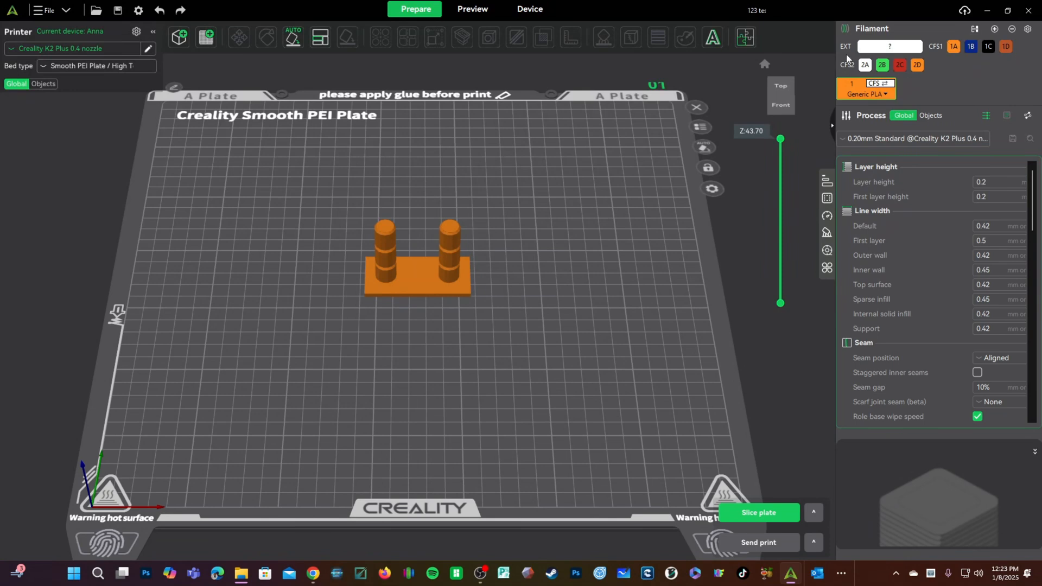
mouse_move(904, 49)
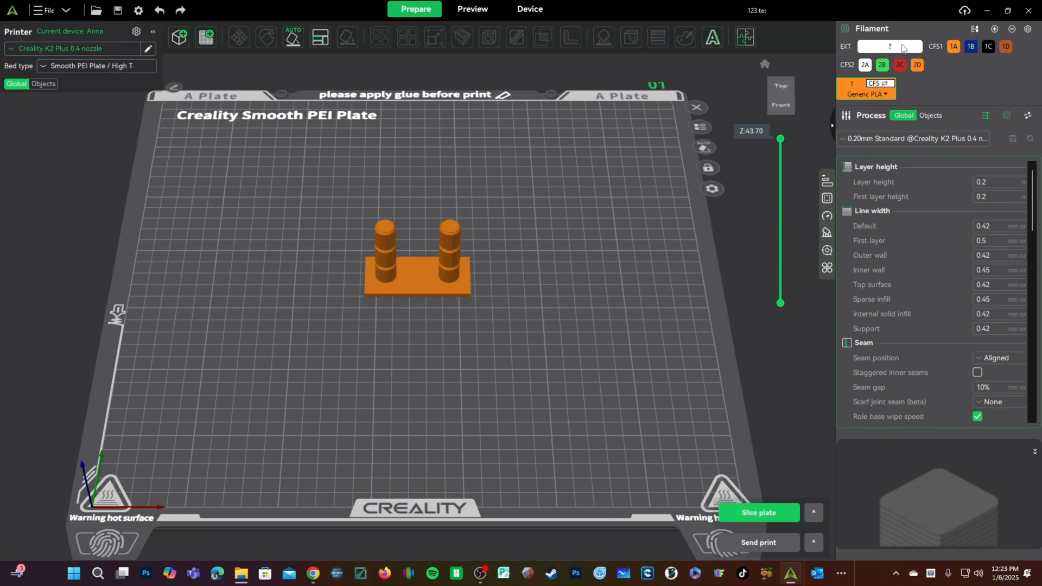
mouse_move(897, 53)
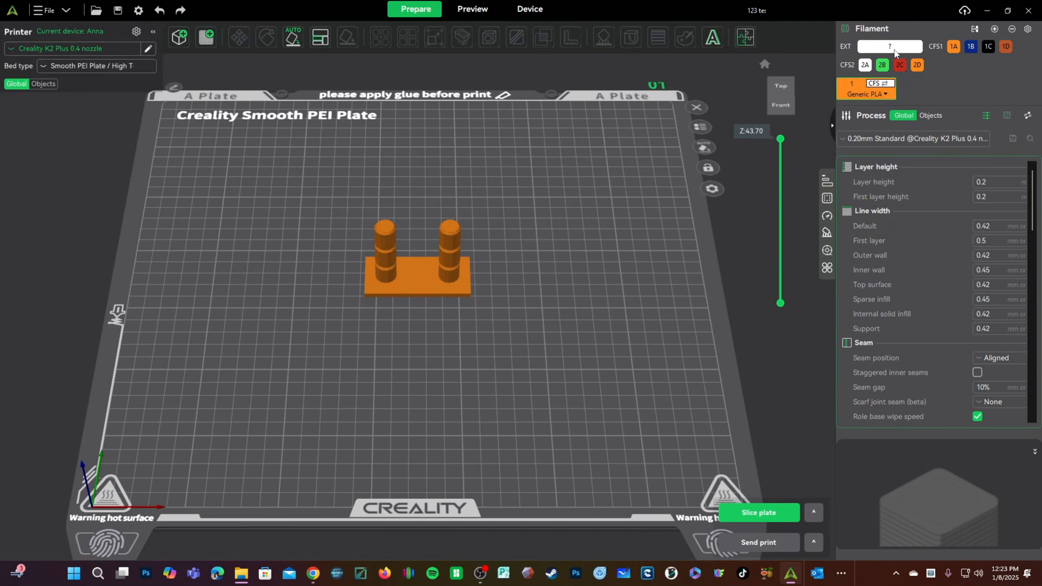
mouse_move(904, 53)
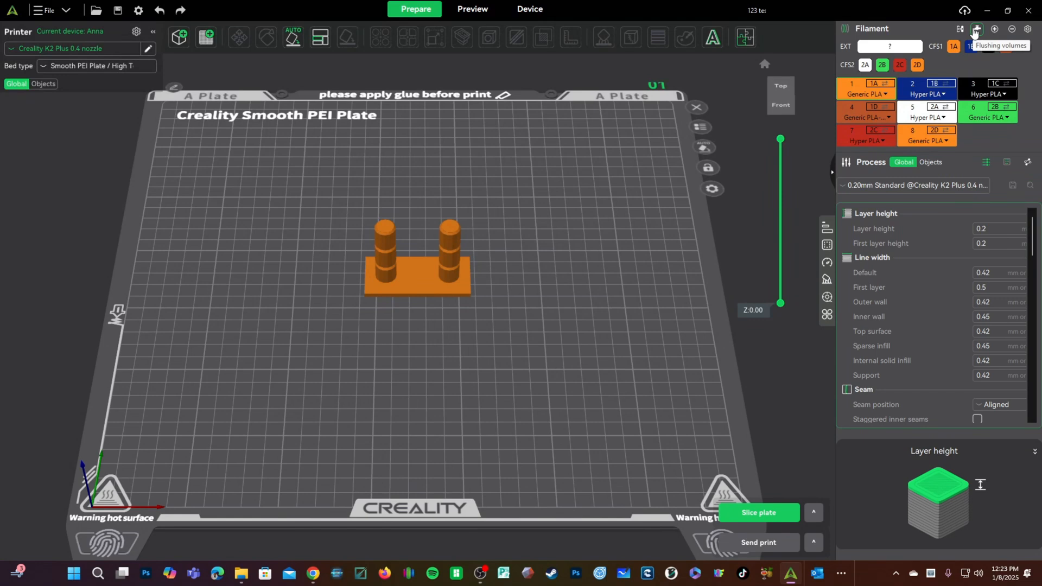
left_click(927, 83)
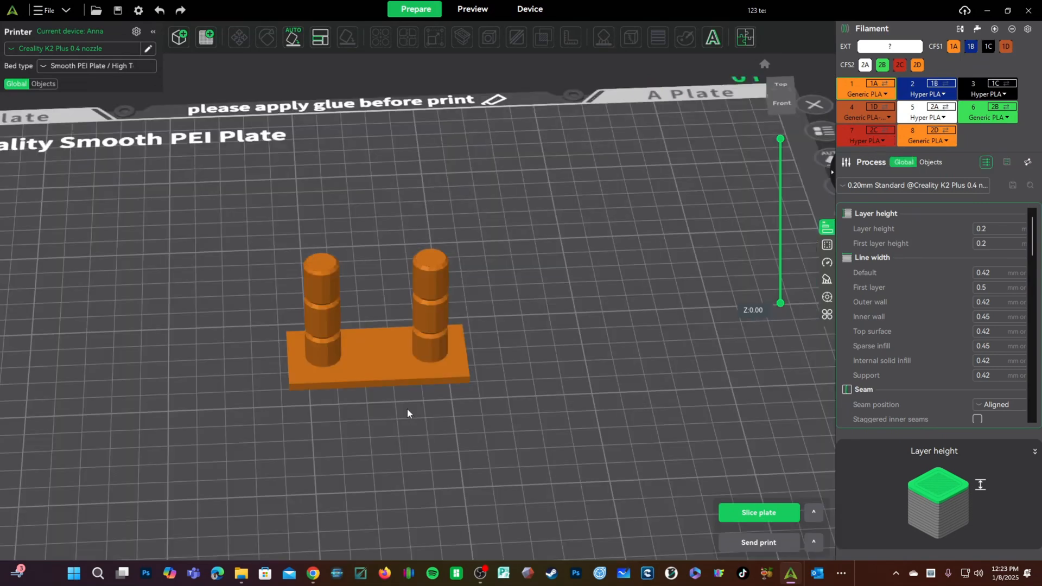
mouse_move(387, 551)
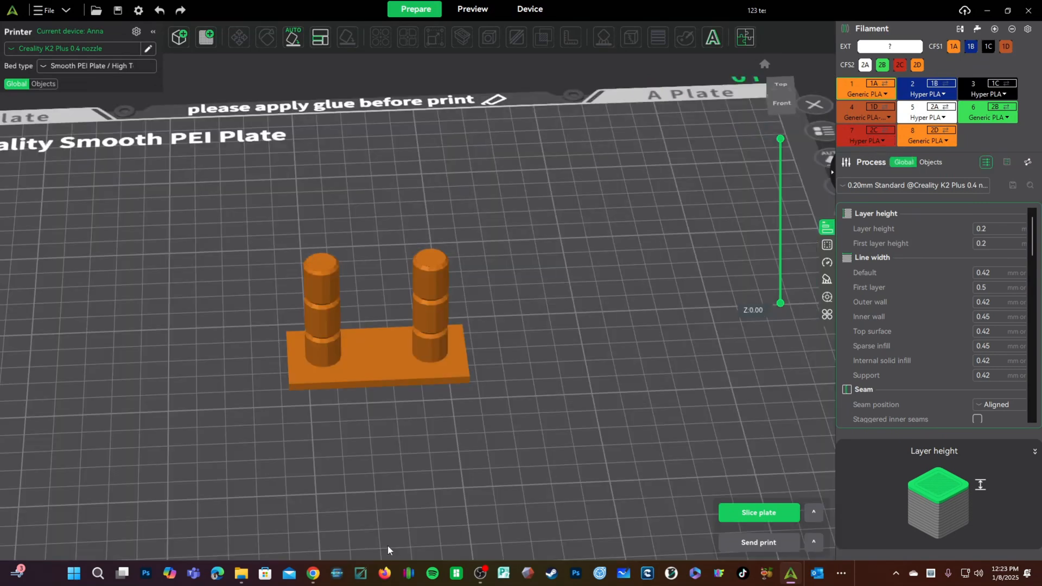
left_click(376, 313)
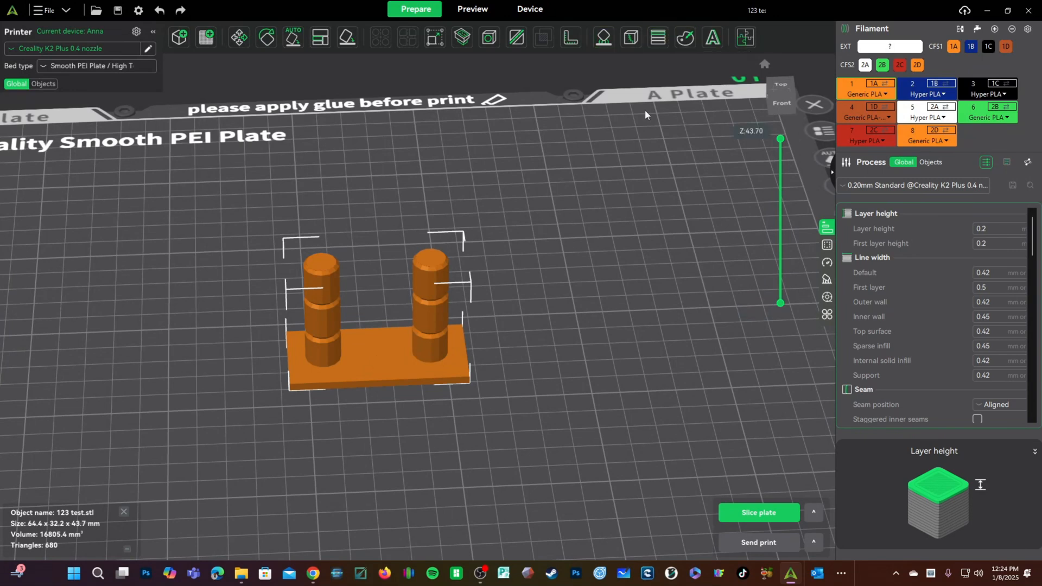
Start colour painting with face fill and paint the right post's base blue.
left_click(685, 38)
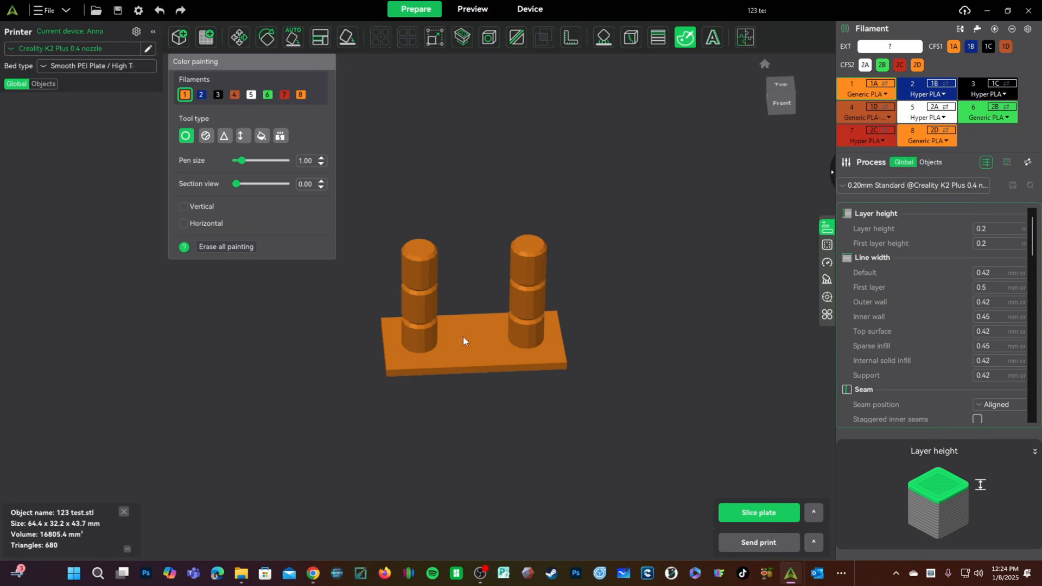
mouse_move(357, 418)
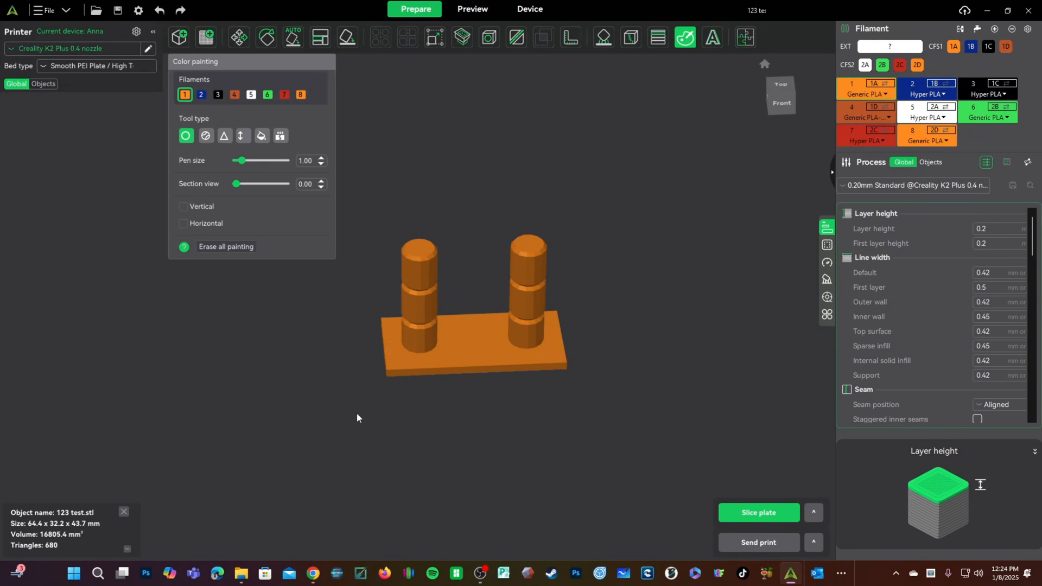
mouse_move(267, 146)
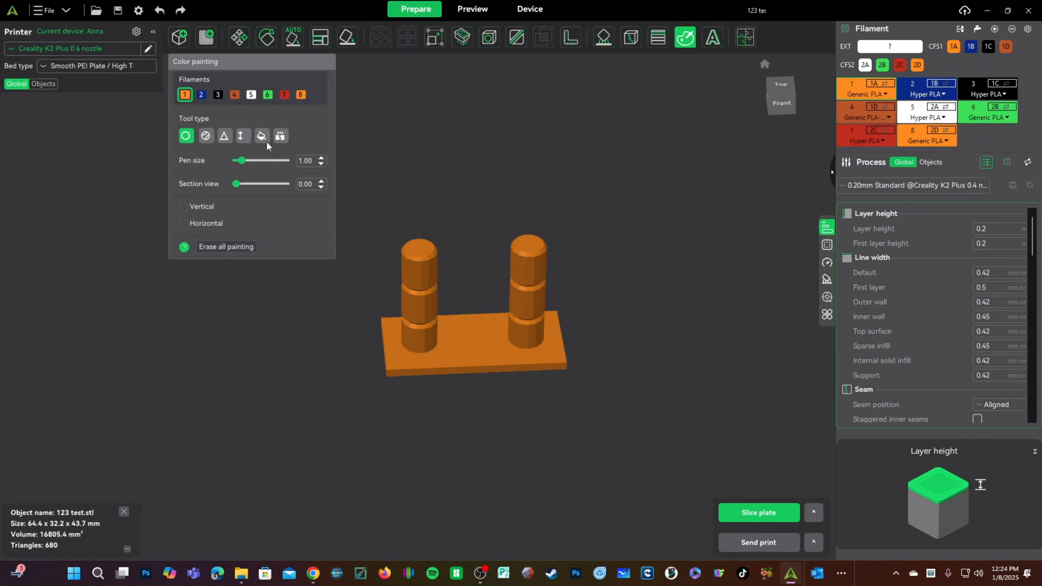
left_click(261, 136)
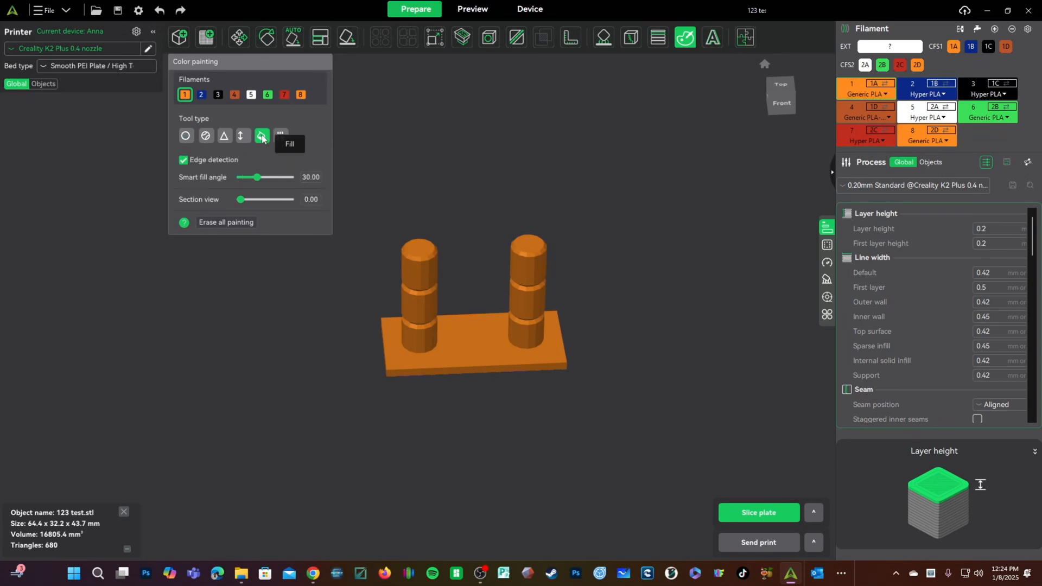
left_click(201, 94)
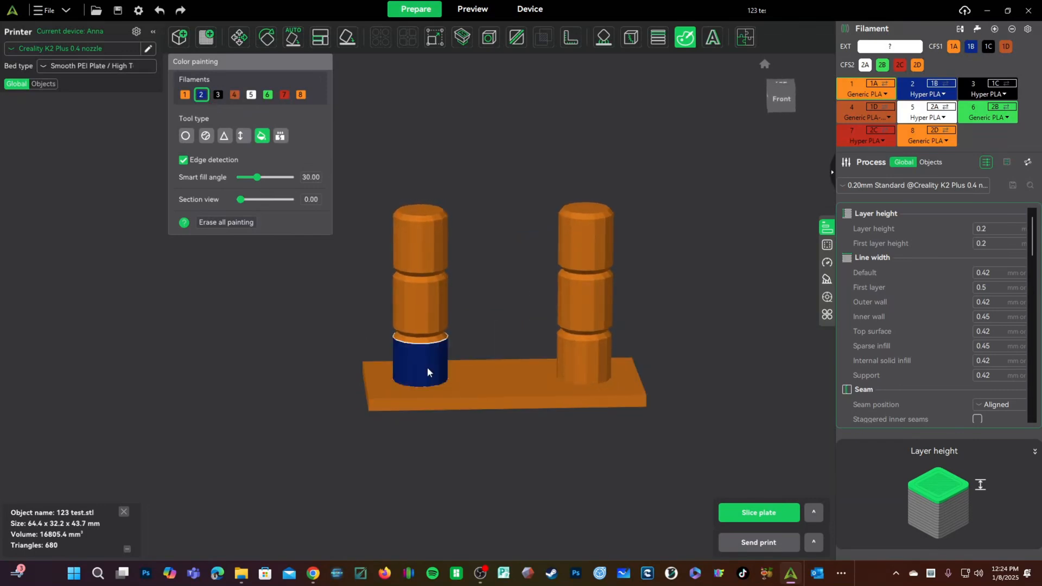
left_click(585, 359)
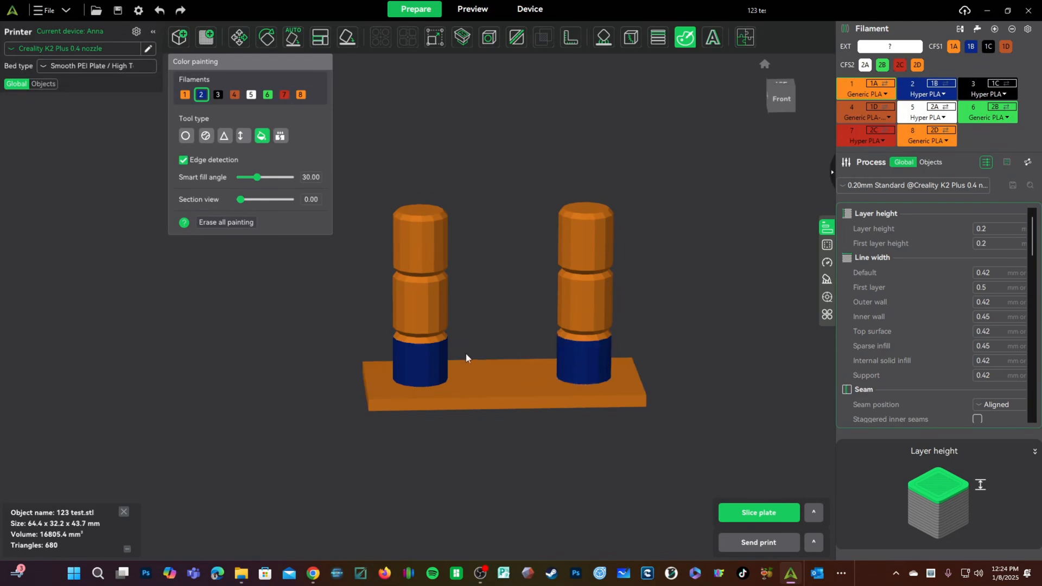
mouse_move(373, 355)
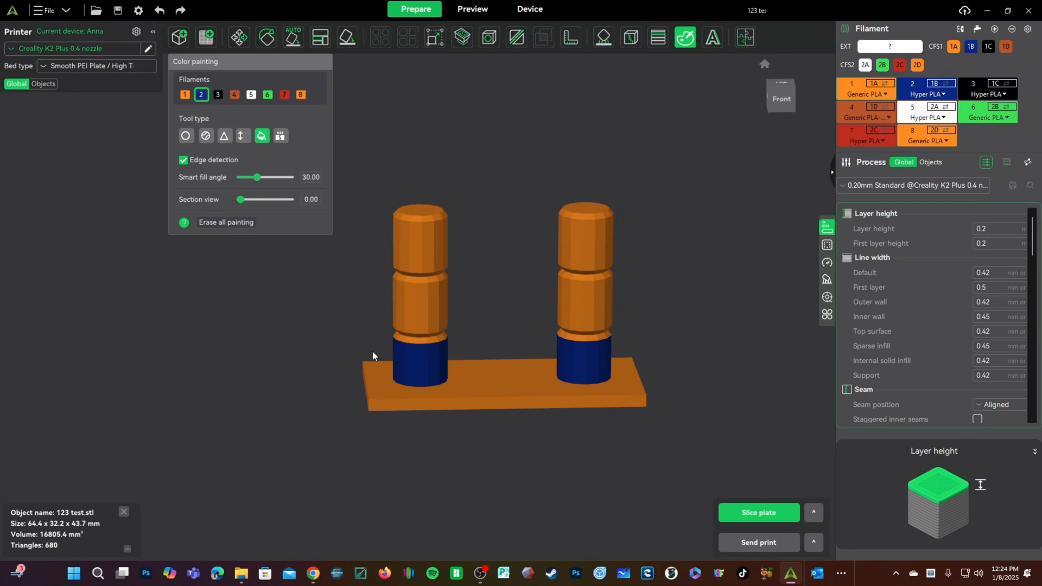
Paint both towers' middle bands brown and their top rims red.
left_click(217, 95)
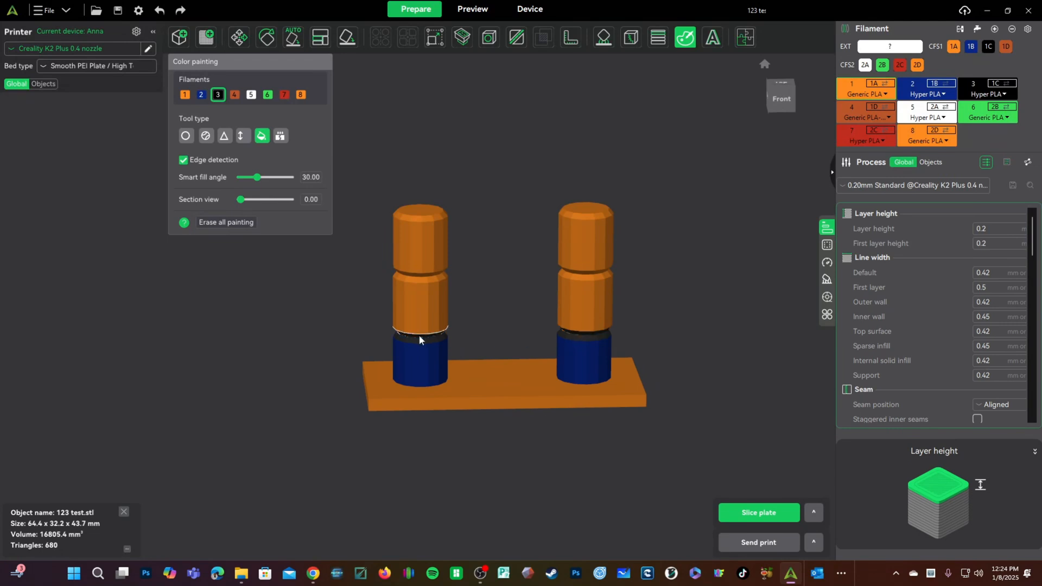
left_click(234, 94)
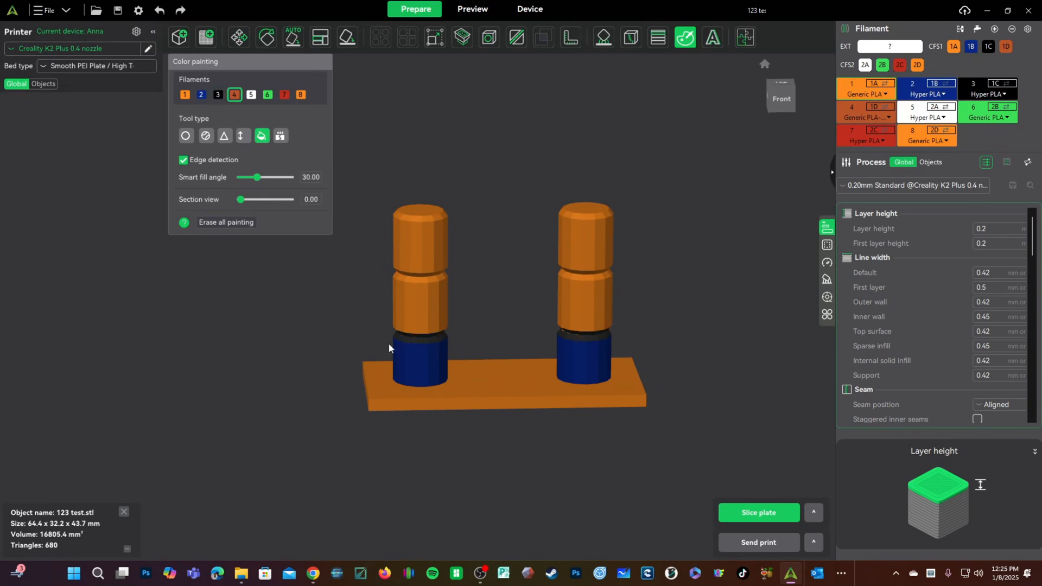
left_click(584, 316)
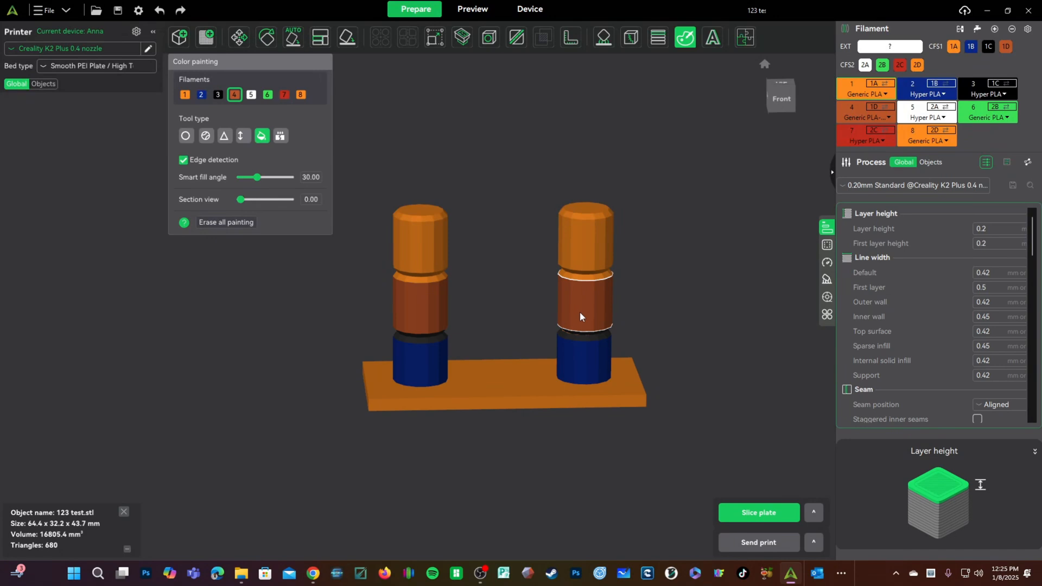
left_click(251, 94)
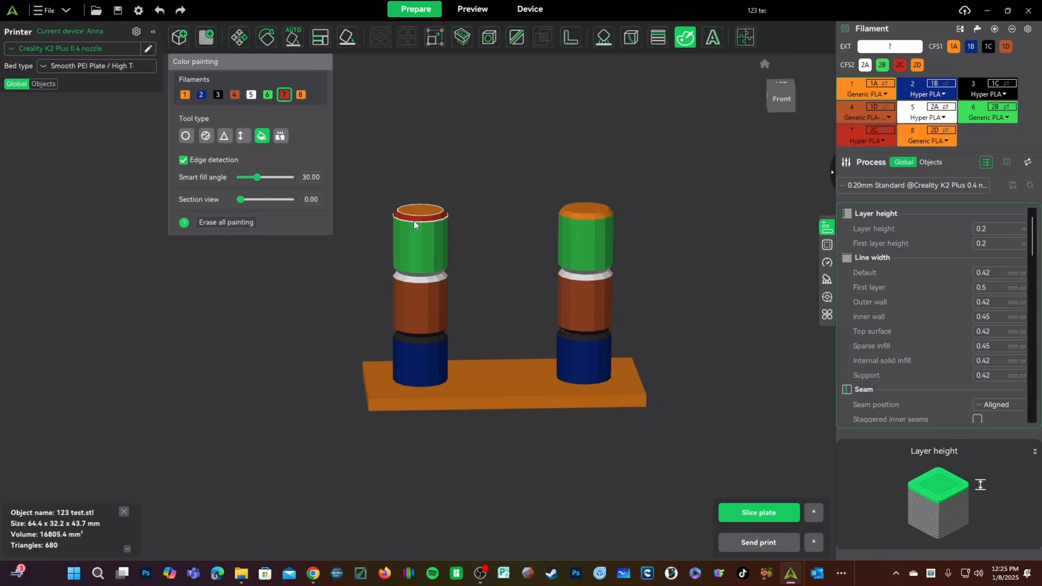
left_click(300, 95)
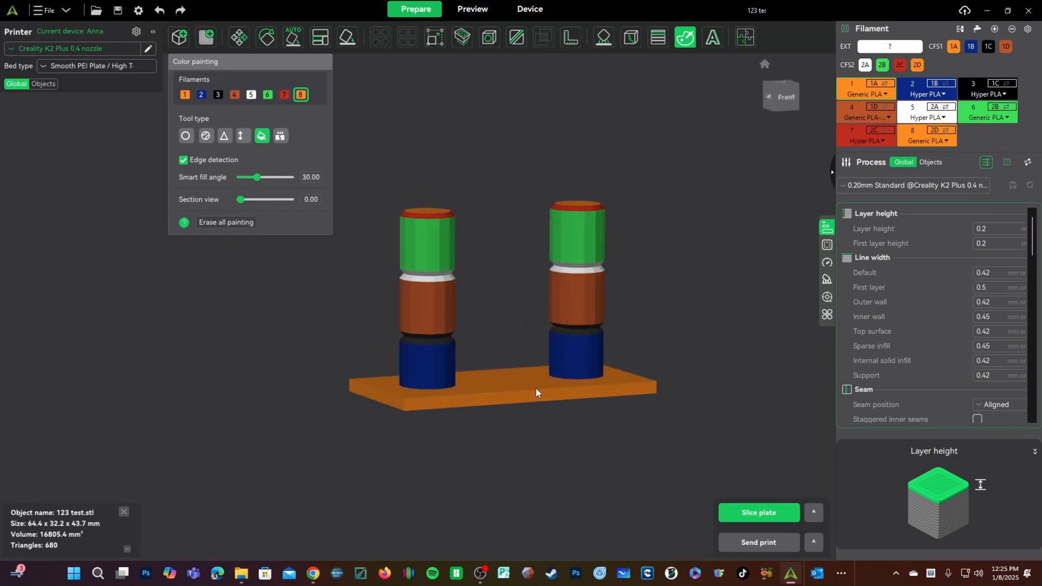
Orbit the view to inspect the painted tower tops from above.
left_click_drag(537, 392, 531, 417)
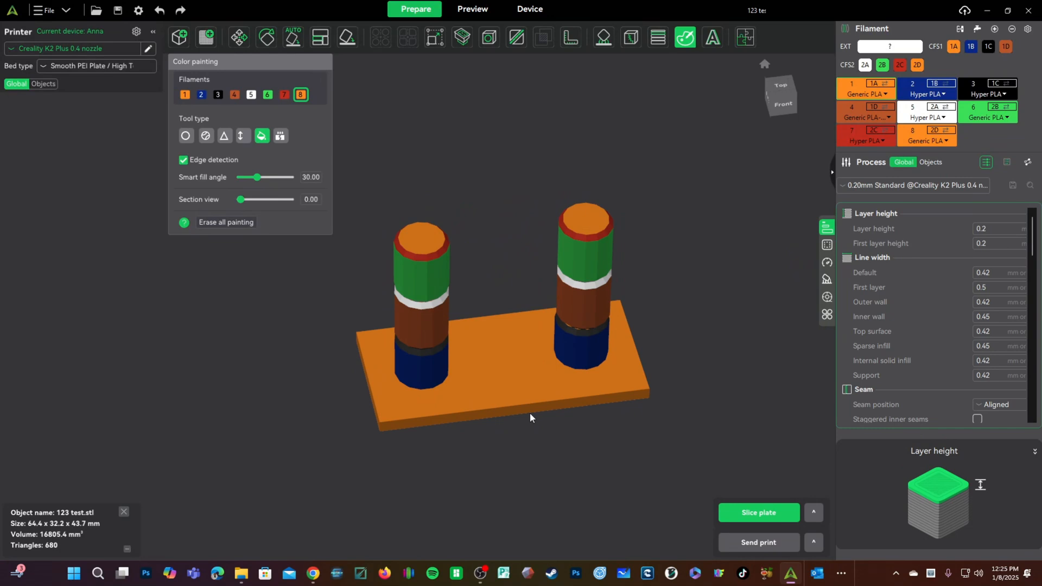
mouse_move(197, 414)
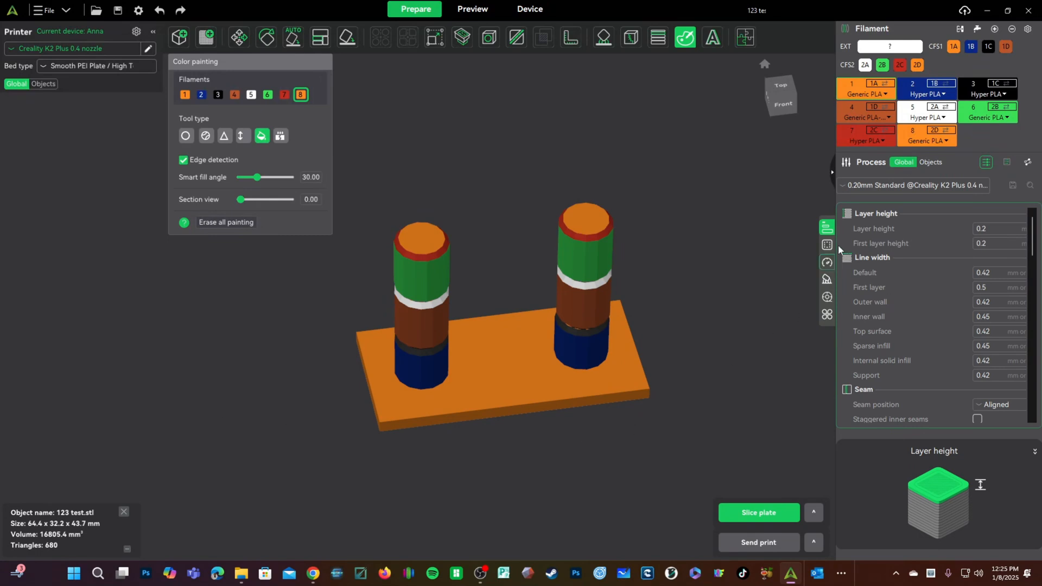
Set sparse infill density to 8%.
left_click(828, 245)
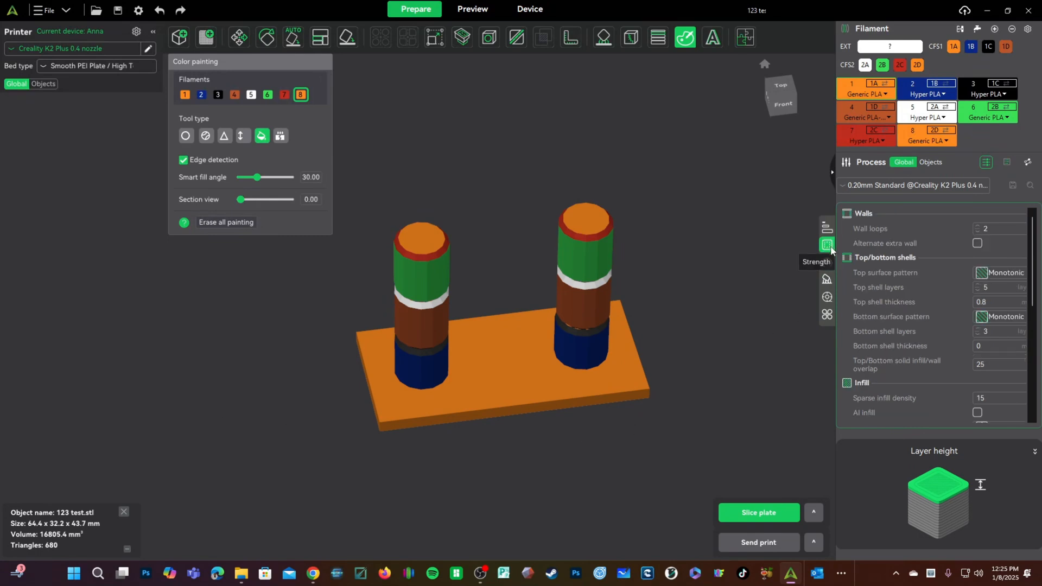
left_click(990, 397)
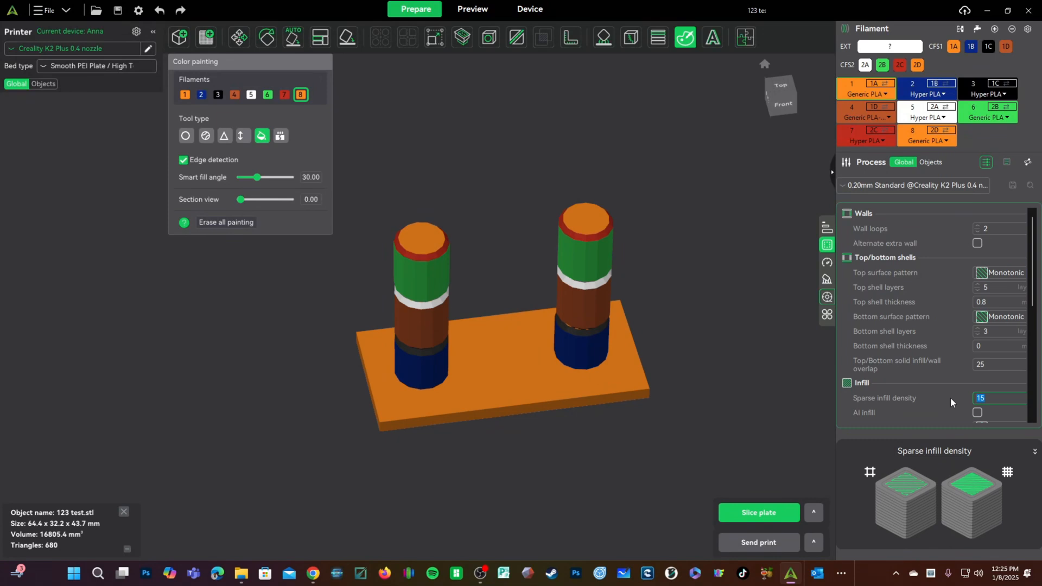
type("8")
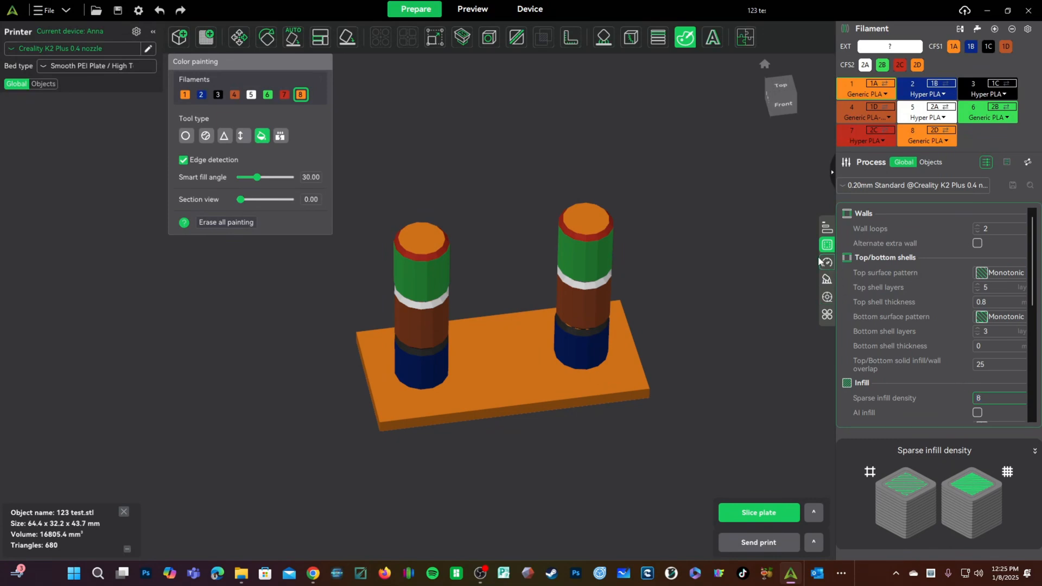
Set first layer speed to 50 and first layer infill speed to 80.
left_click(826, 262)
type("170")
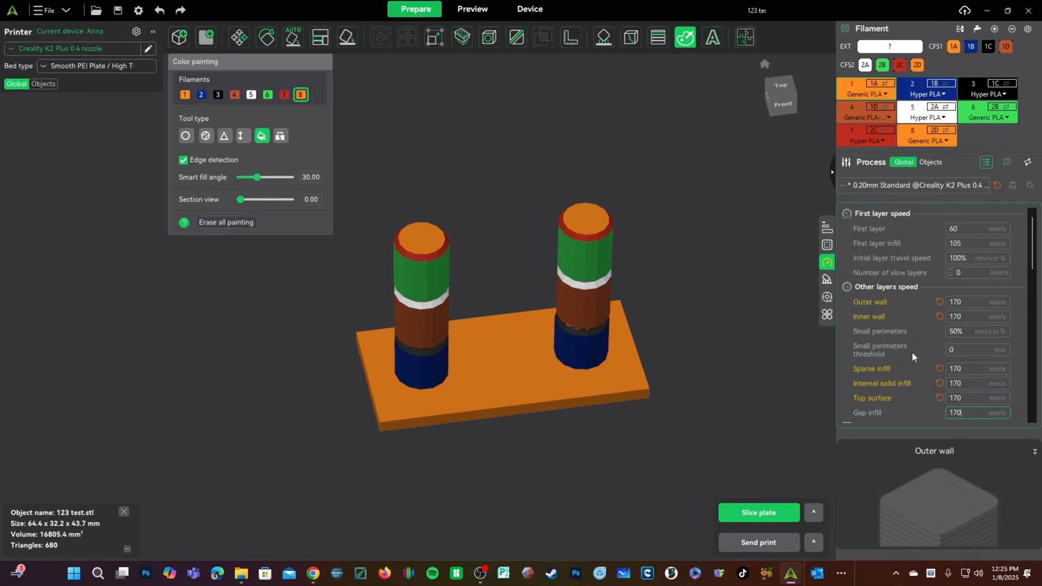
left_click(977, 228)
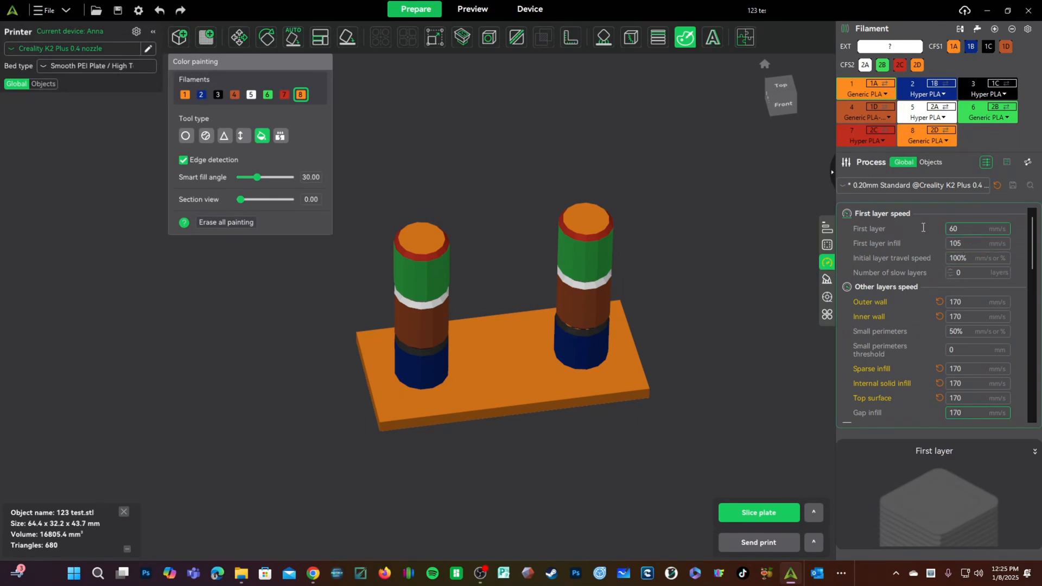
type("50")
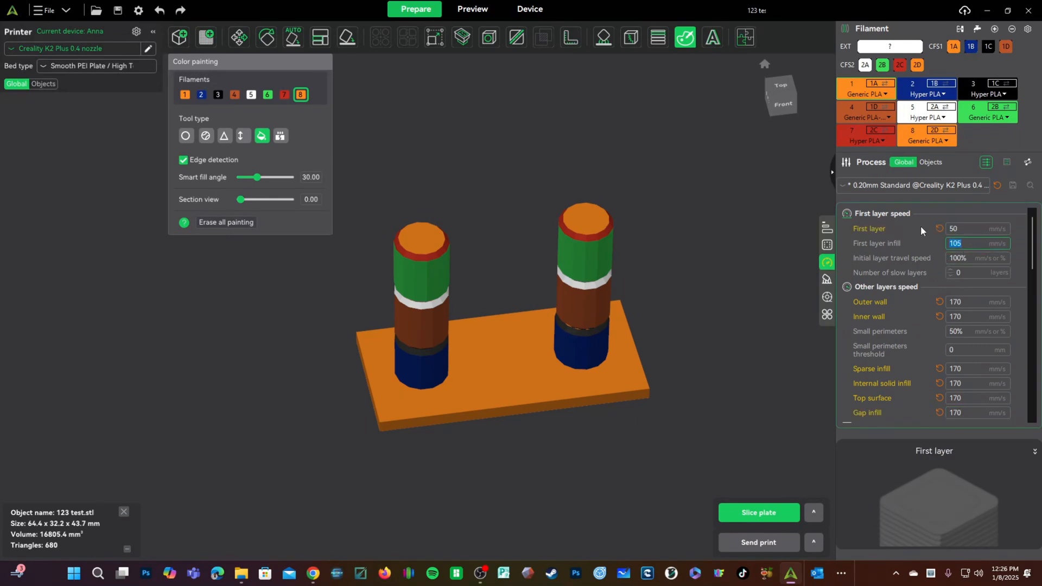
type("80")
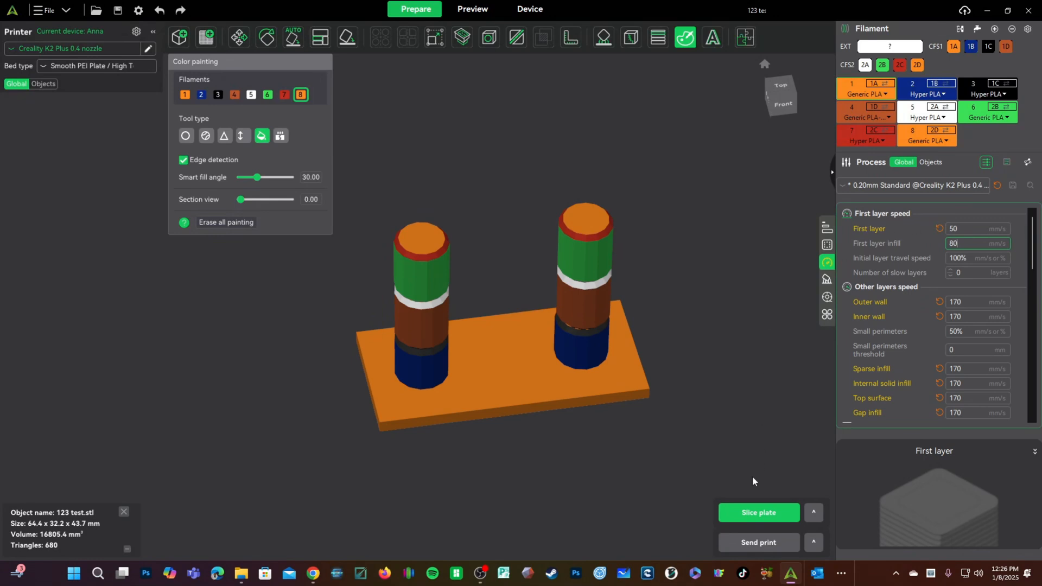
Slice the painted model, previewing 58 m 4 s and 17.85 g, and glance at send options.
left_click(472, 9)
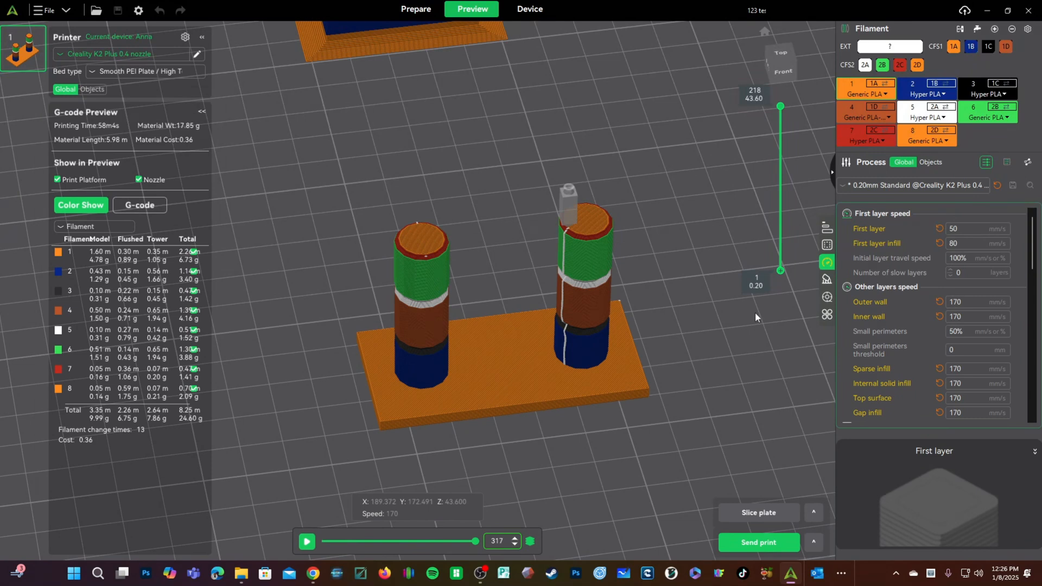
left_click(813, 543)
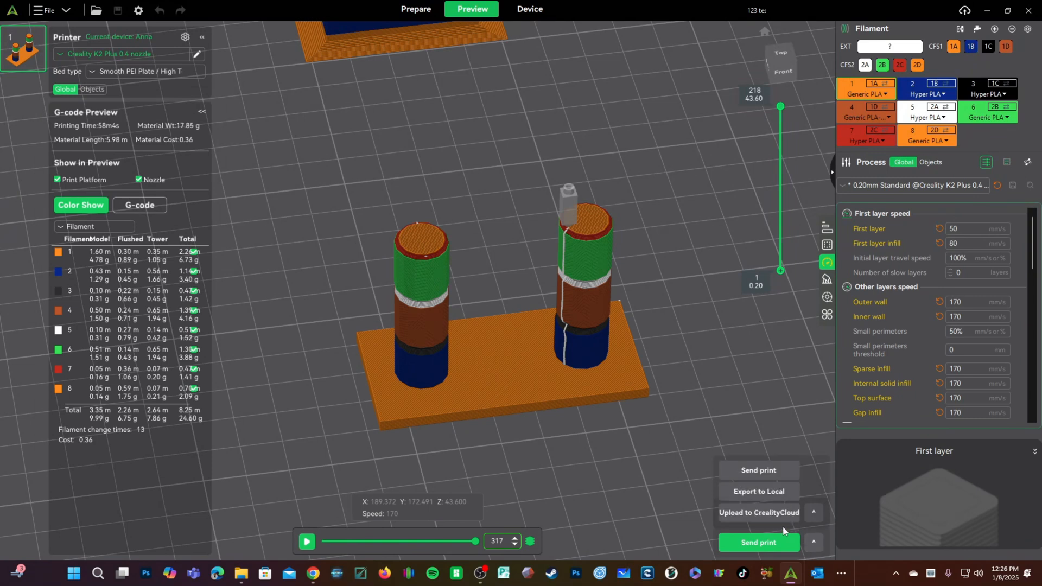
mouse_move(759, 512)
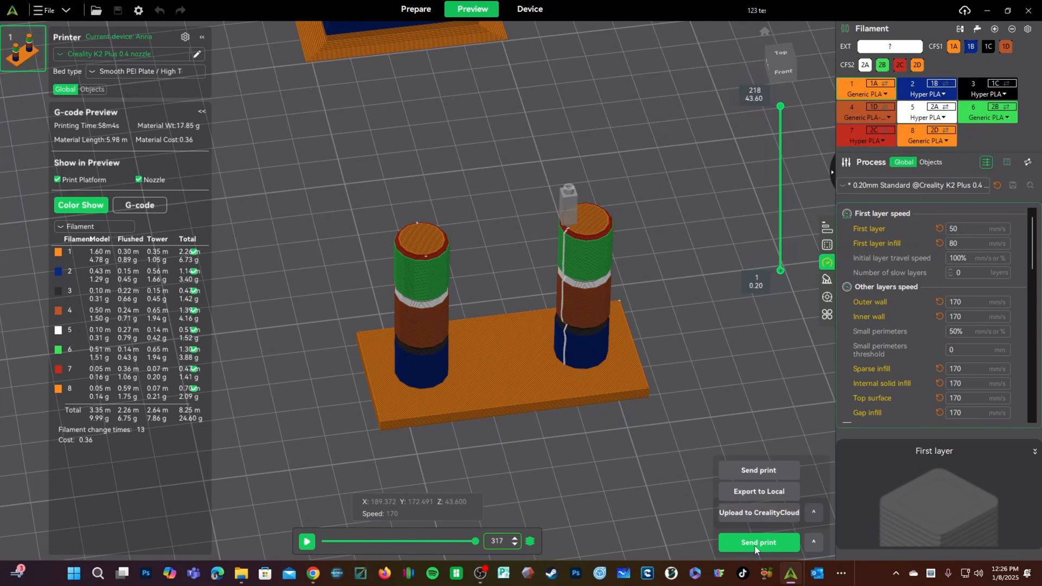
left_click(813, 542)
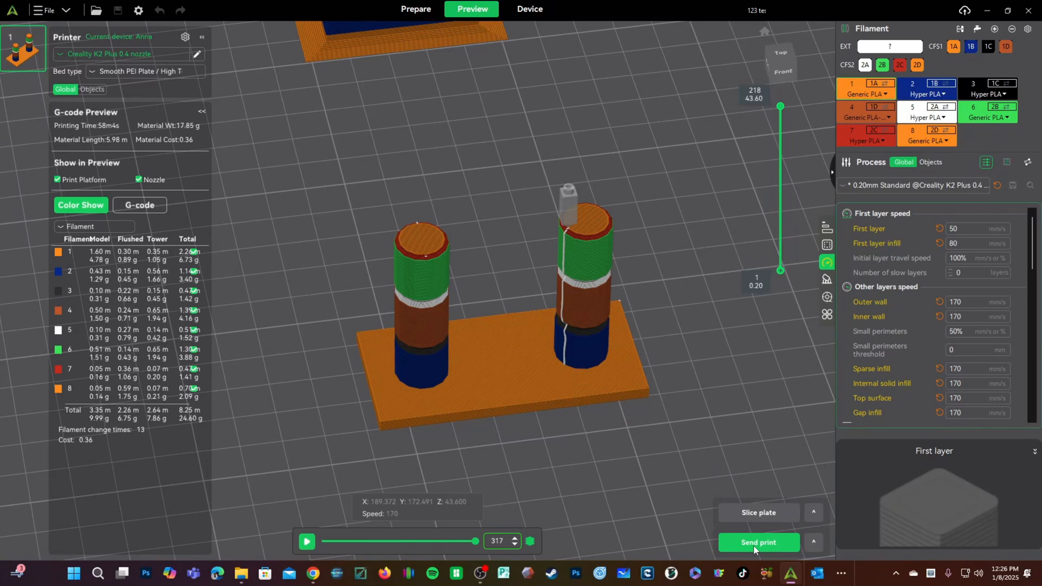
Open the Send to Lan Printer dialog showing the idle K2 Plus and CFS slot mapping.
left_click(758, 542)
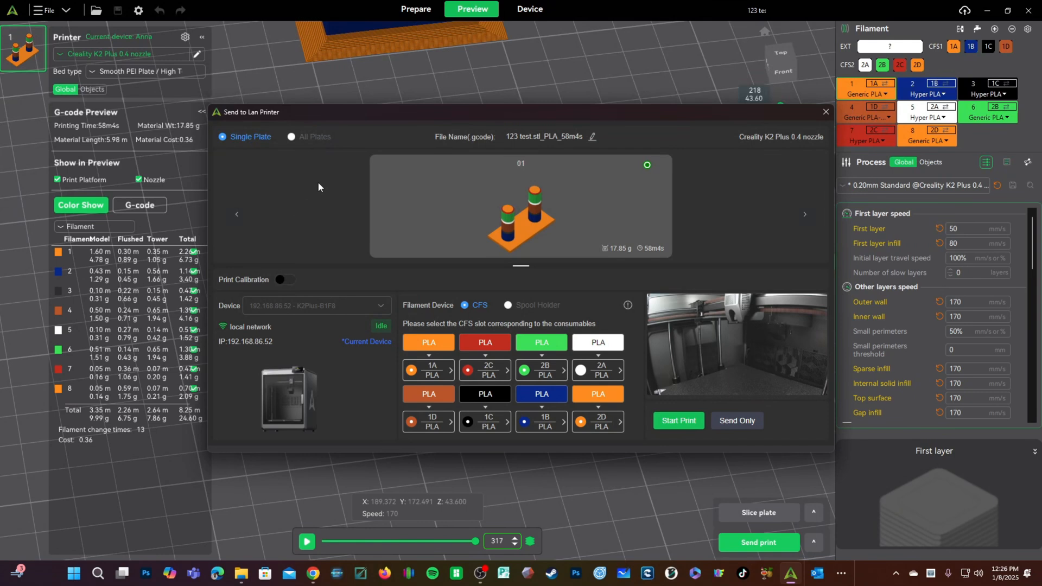
mouse_move(330, 162)
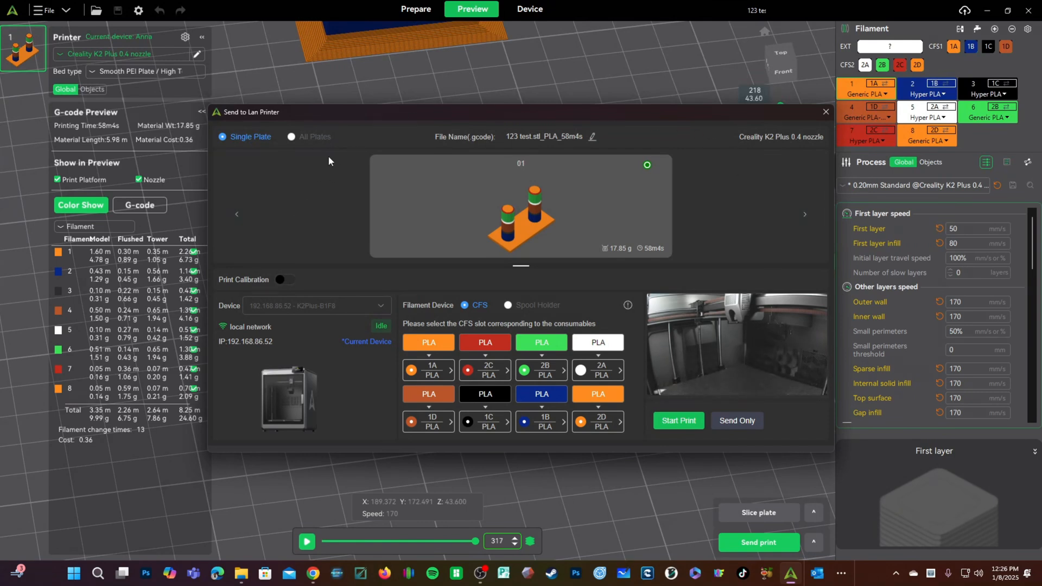
mouse_move(261, 381)
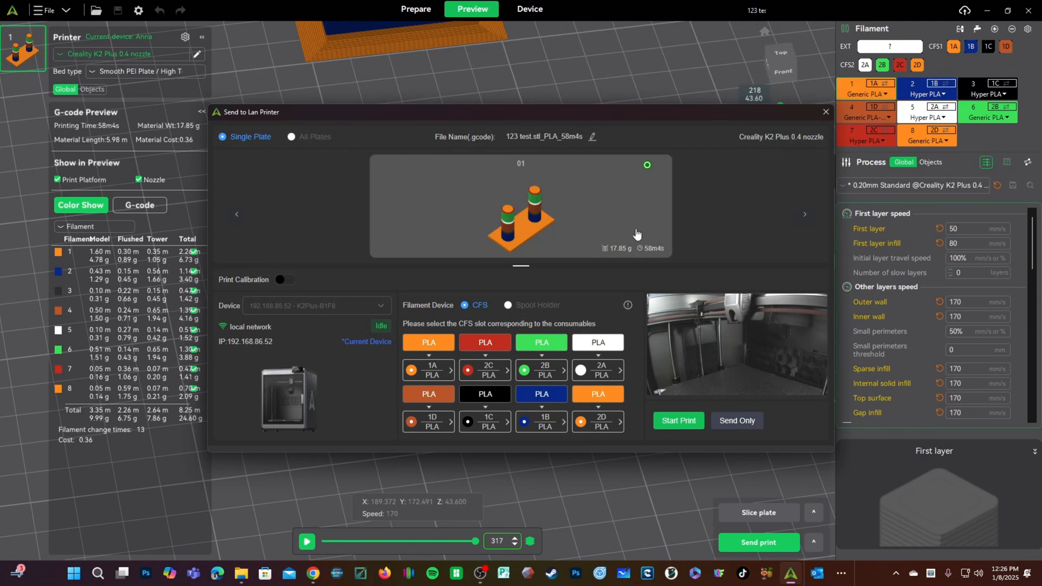
mouse_move(670, 260)
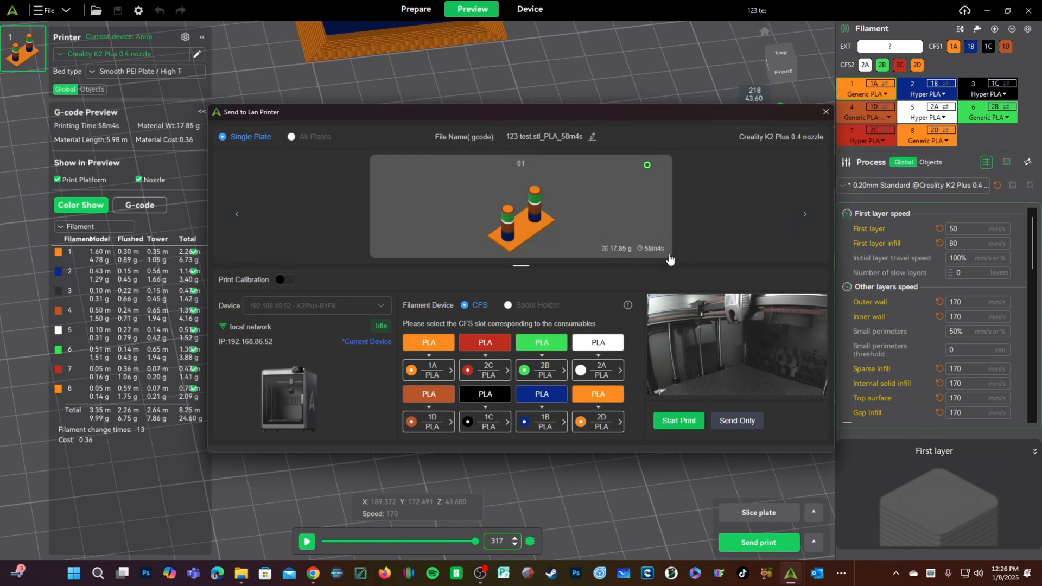
mouse_move(420, 371)
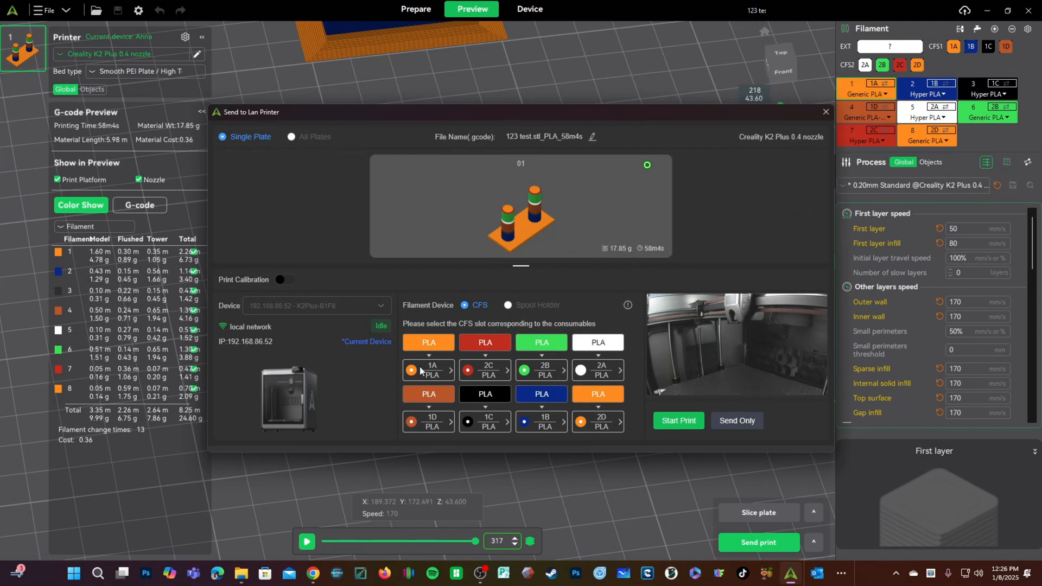
mouse_move(628, 323)
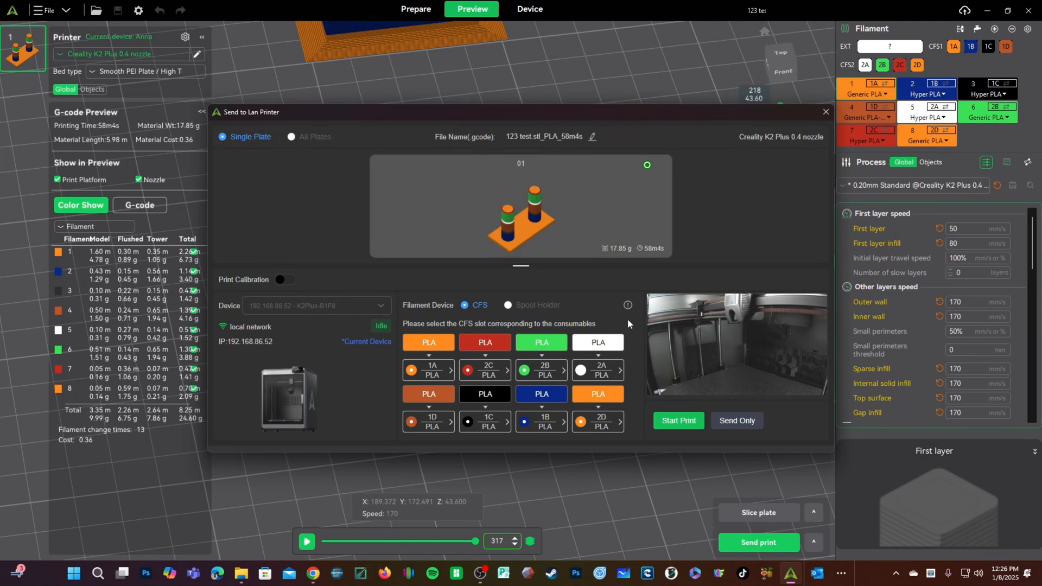
mouse_move(532, 407)
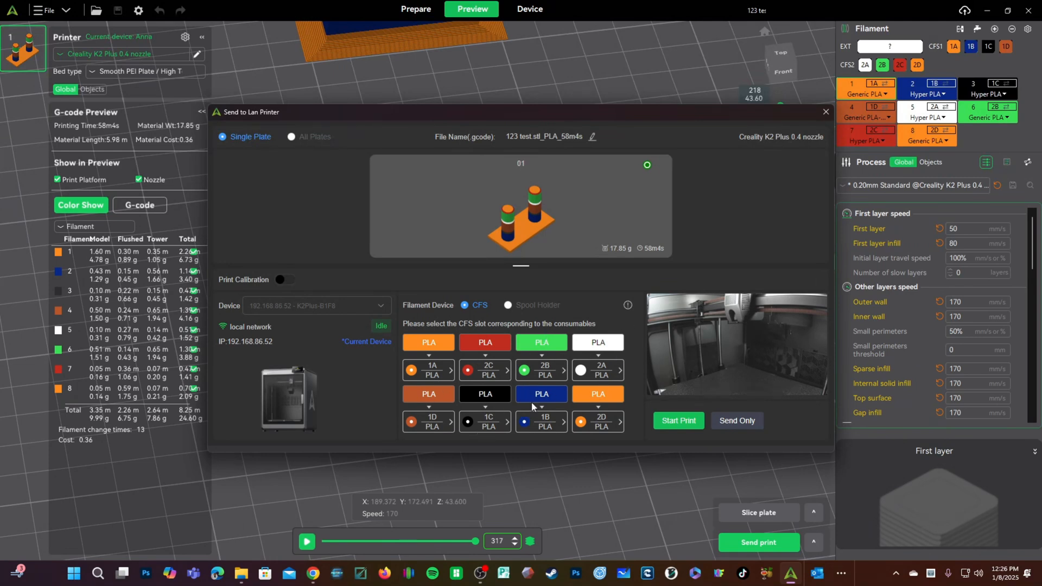
mouse_move(677, 461)
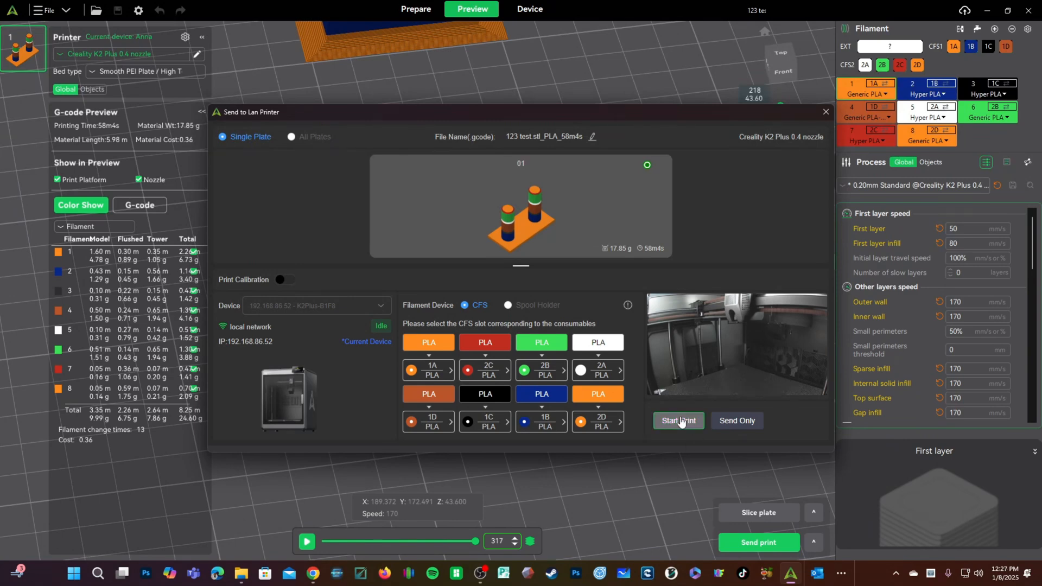
Start the print on the K2 Plus and confirm the clear-build-plate warning to upload.
left_click(677, 420)
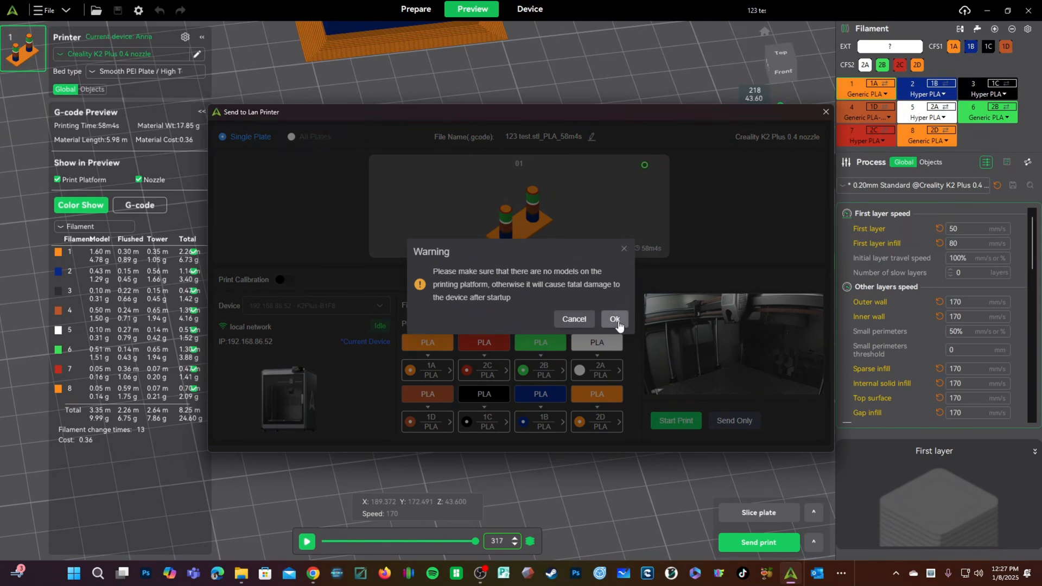
left_click(614, 323)
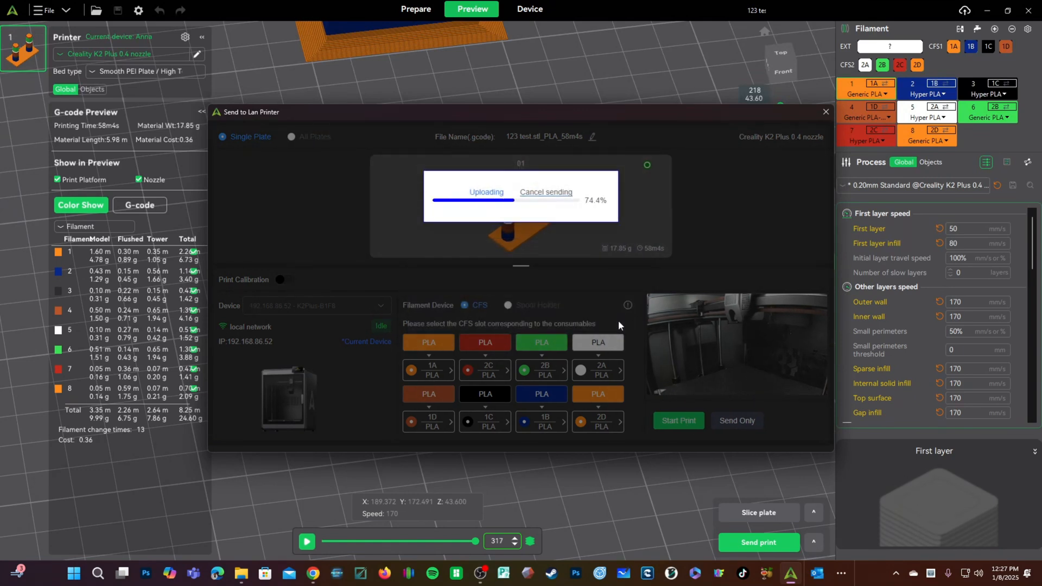